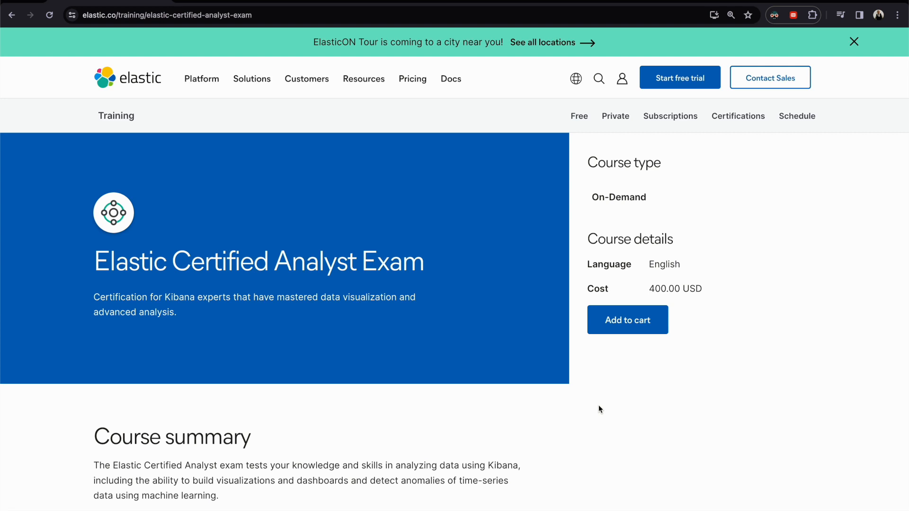
# Scroll the Certified Analyst Exam page down to the Visualizing Data objectives
pyautogui.scroll(-3)
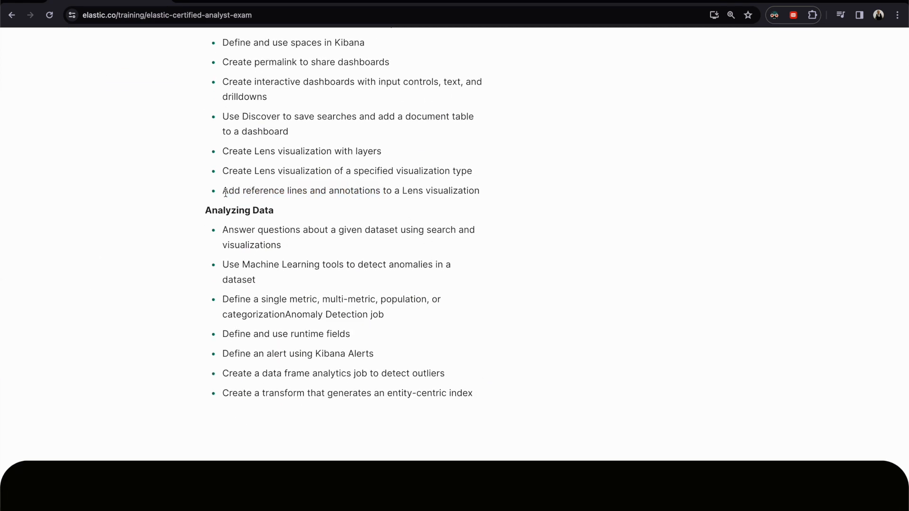
pyautogui.scroll(3)
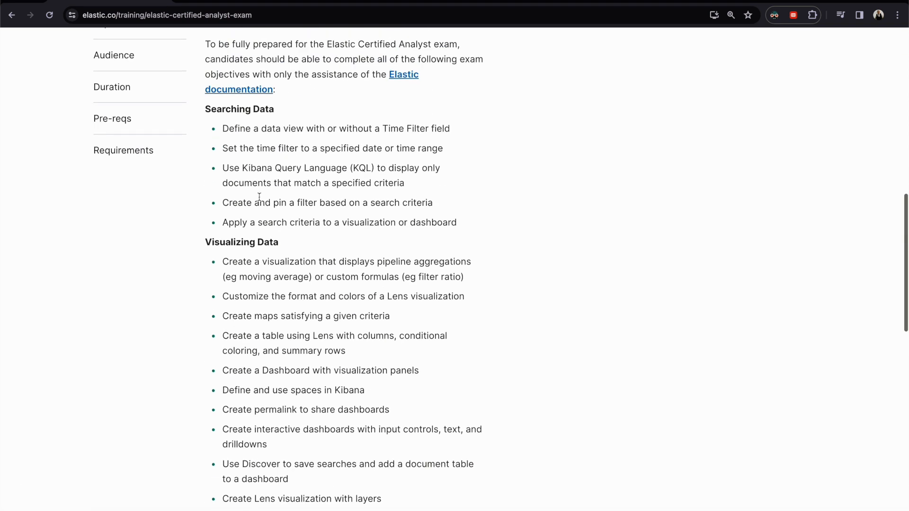
pyautogui.scroll(-3)
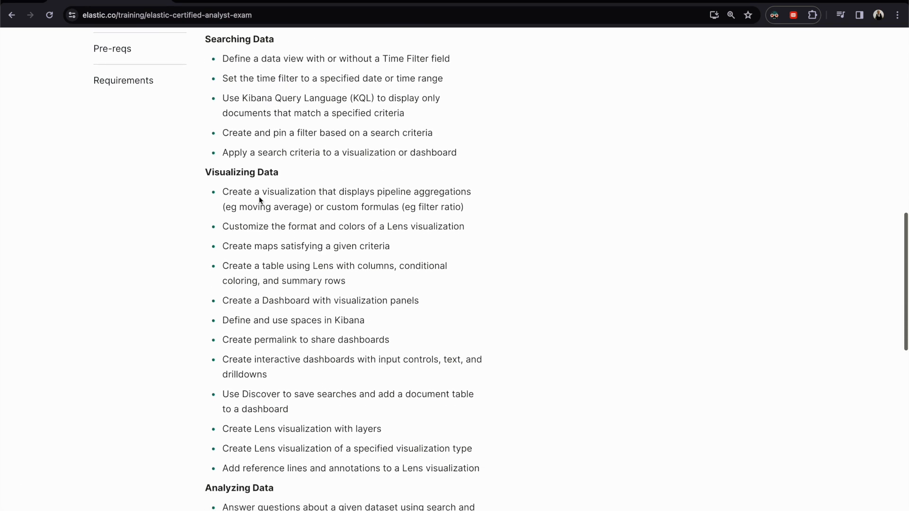
pyautogui.scroll(-3)
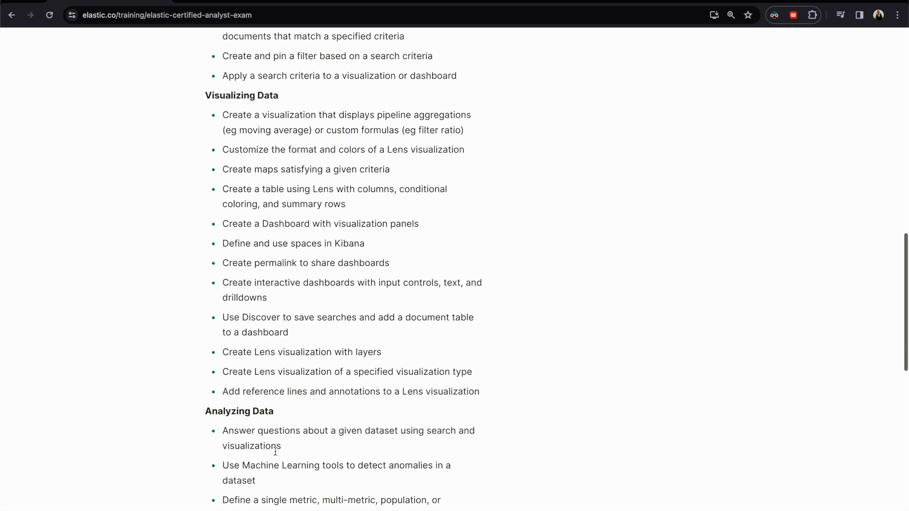
pyautogui.moveTo(347, 395)
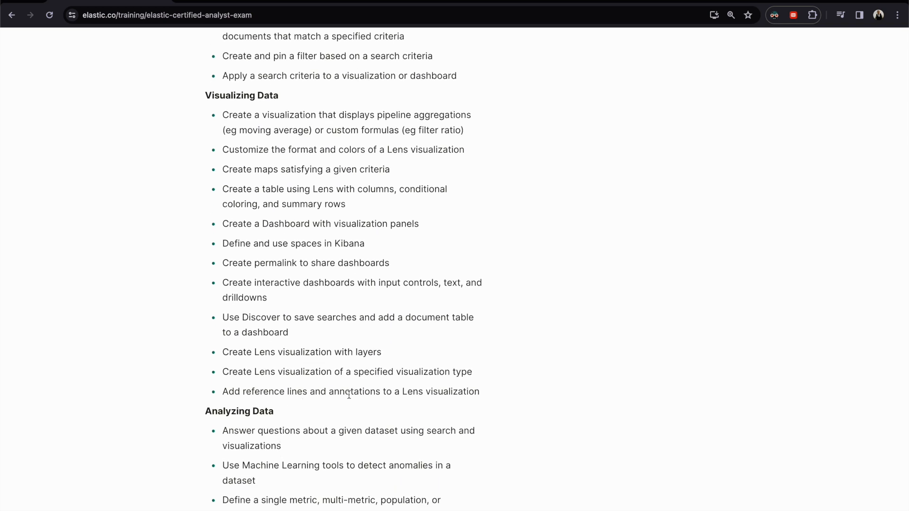
pyautogui.moveTo(360, 394)
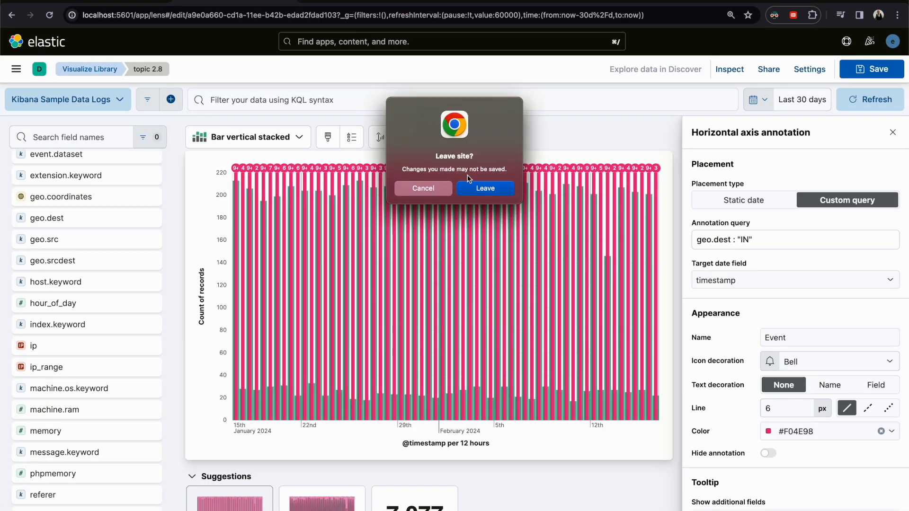
# Leave the unsaved topic 2.8 chart and bring up Kibana's main navigation menu
pyautogui.click(484, 188)
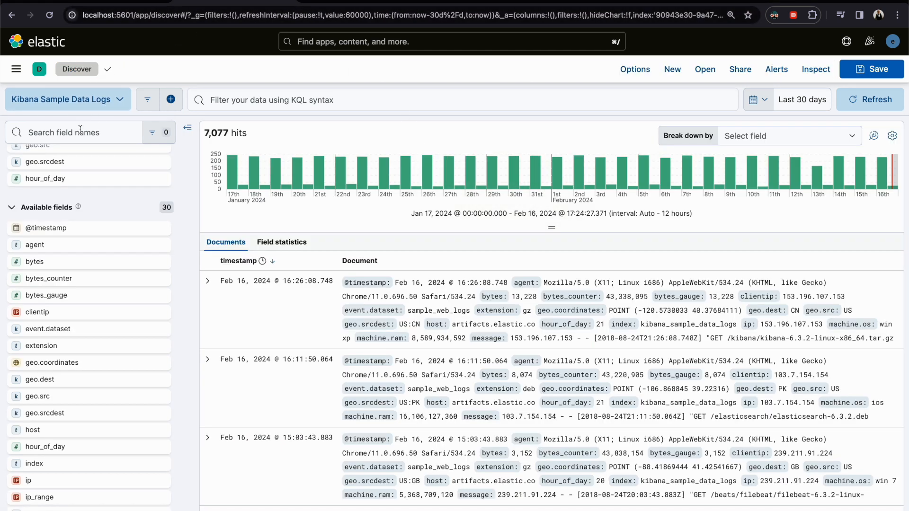
pyautogui.moveTo(117, 114)
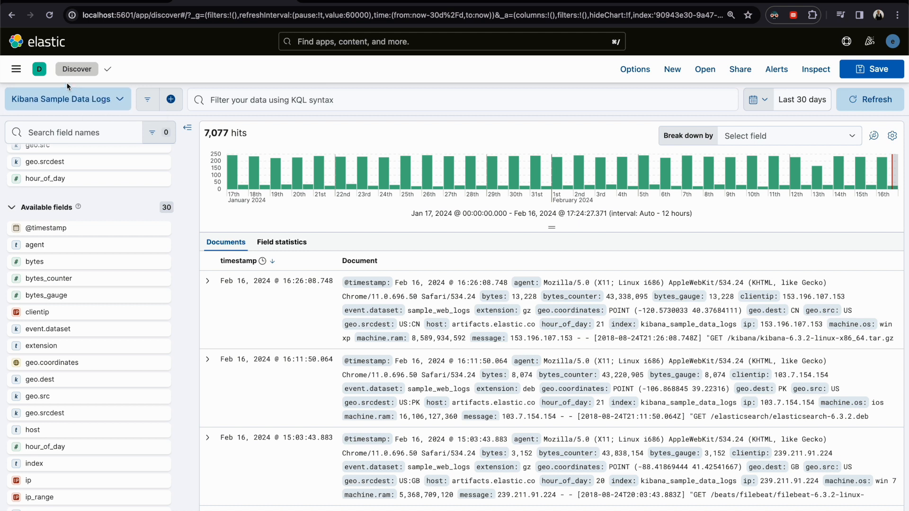
pyautogui.click(16, 68)
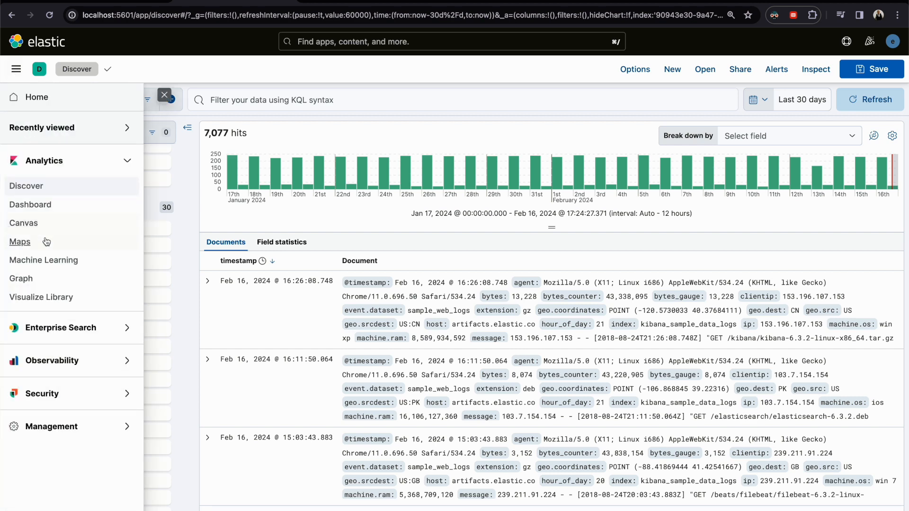
pyautogui.moveTo(41, 296)
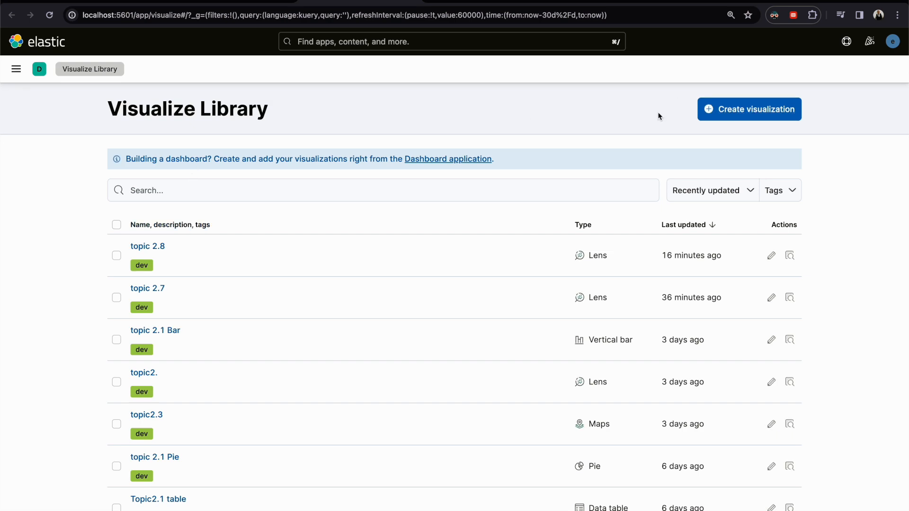
# Create a new Lens visualization on the Kibana Sample Data Logs data view
pyautogui.click(749, 109)
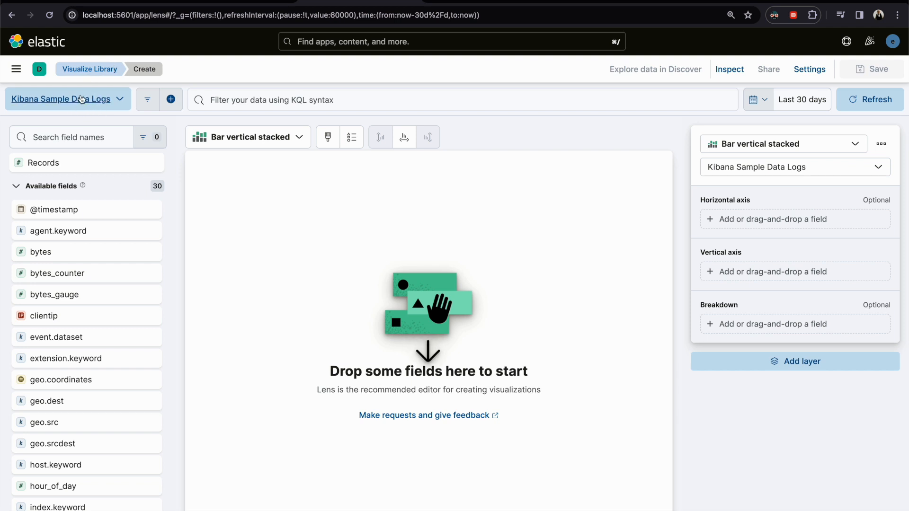
pyautogui.moveTo(794, 97)
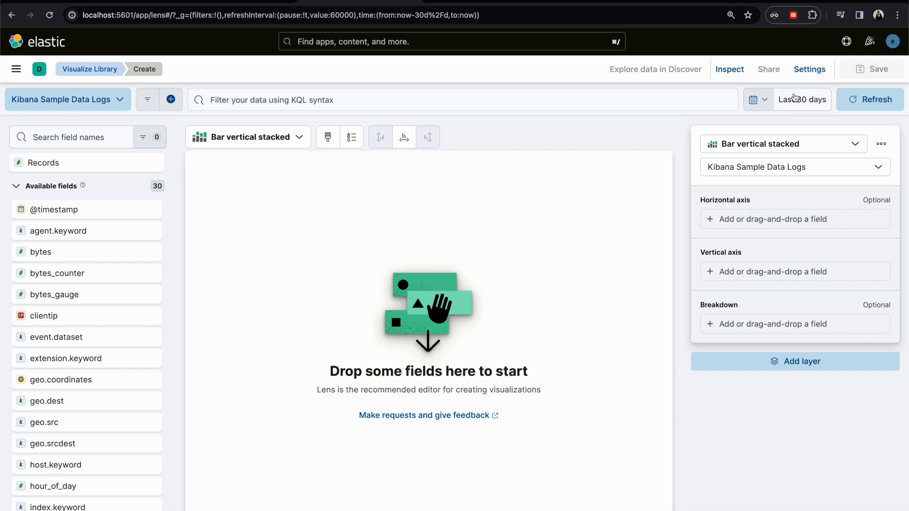
pyautogui.moveTo(271, 382)
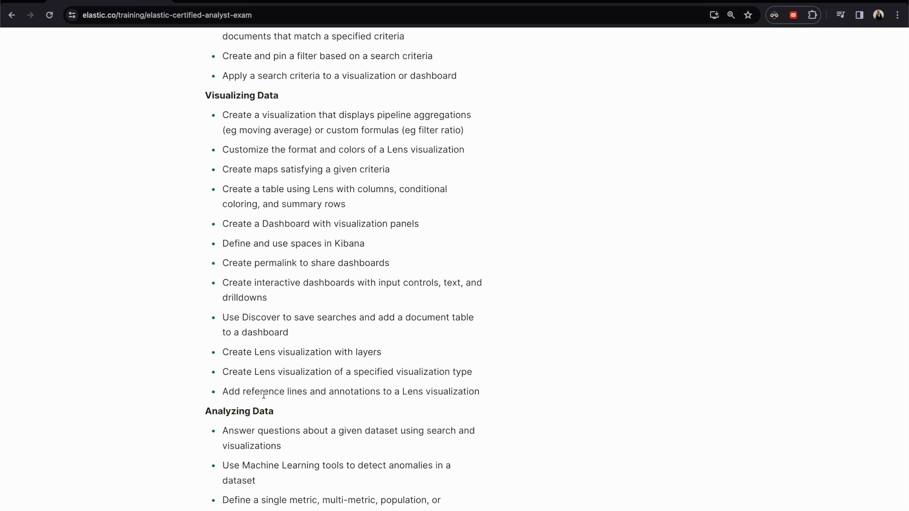
pyautogui.scroll(-3)
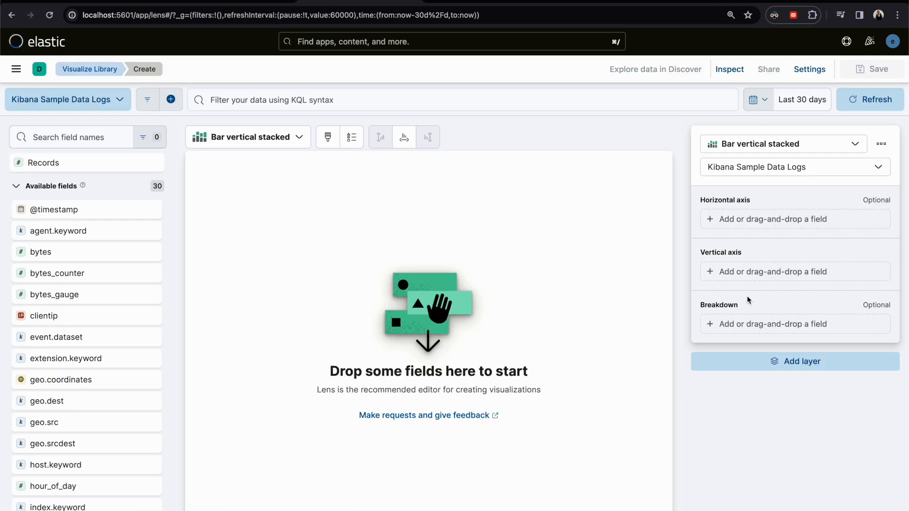
pyautogui.click(801, 361)
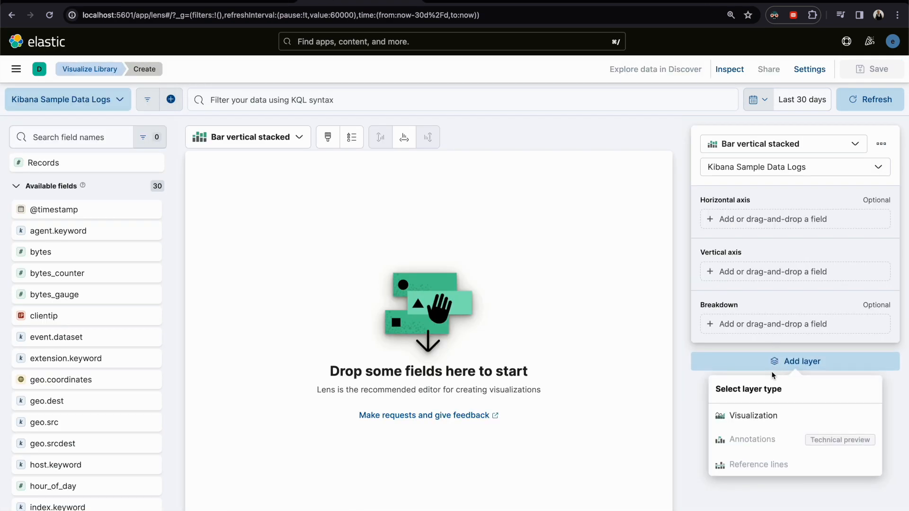
pyautogui.moveTo(738, 448)
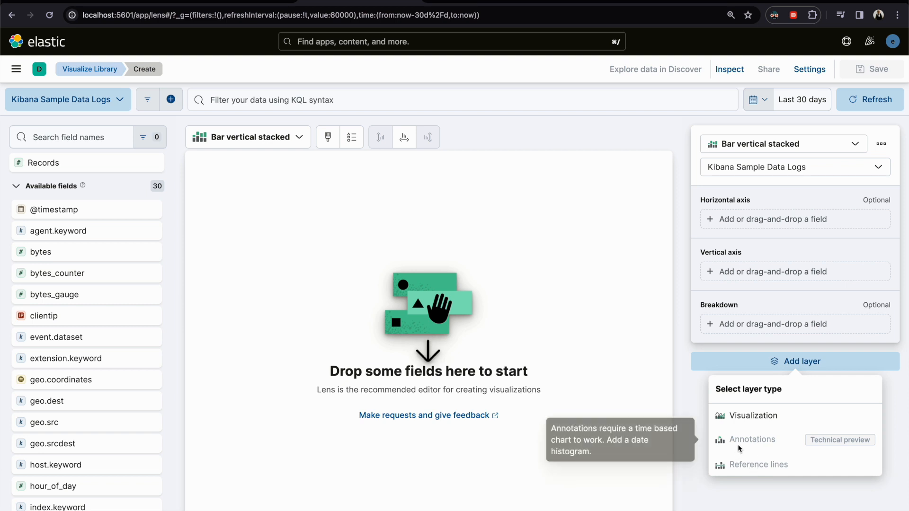
pyautogui.moveTo(740, 471)
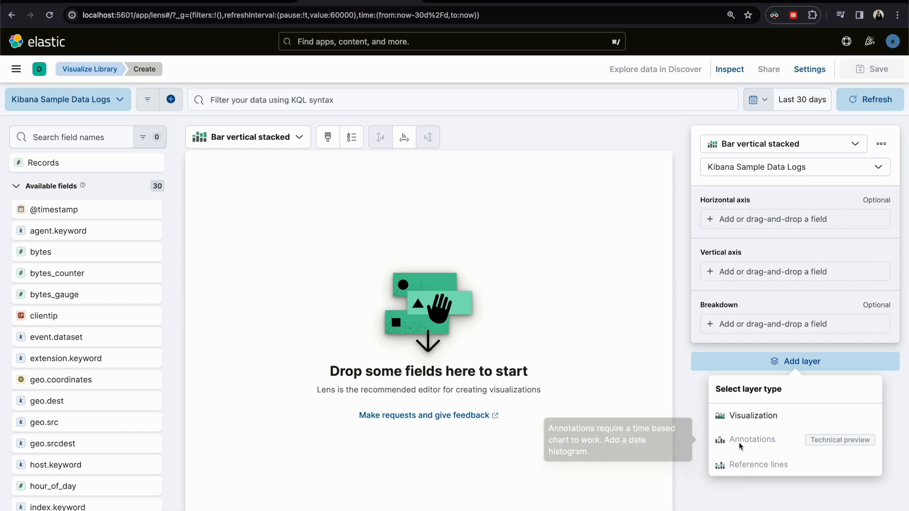
pyautogui.moveTo(699, 458)
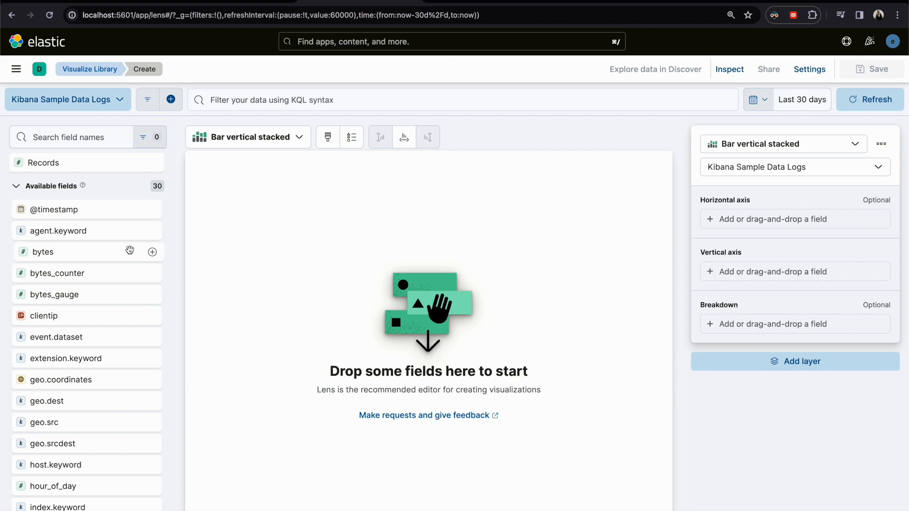
pyautogui.moveTo(45, 316)
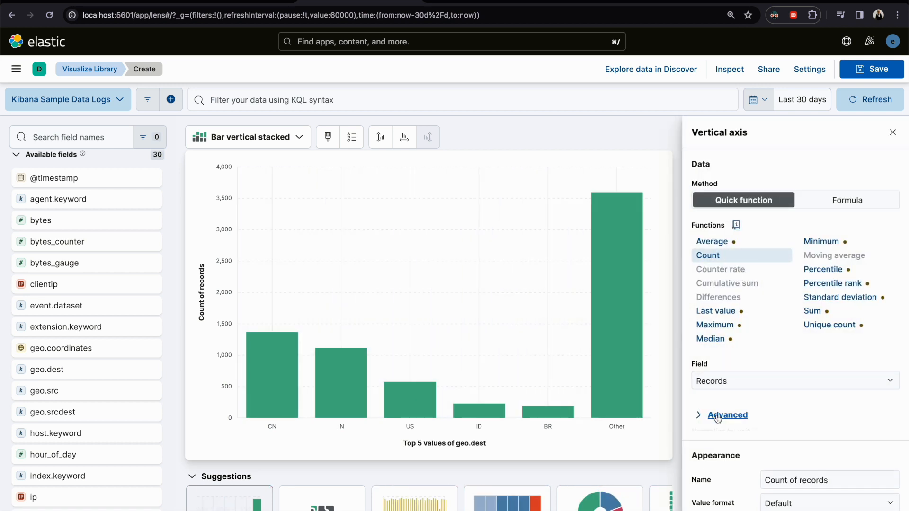
# Show the top 10 geo.dest values without grouping the rest as Other
pyautogui.click(727, 415)
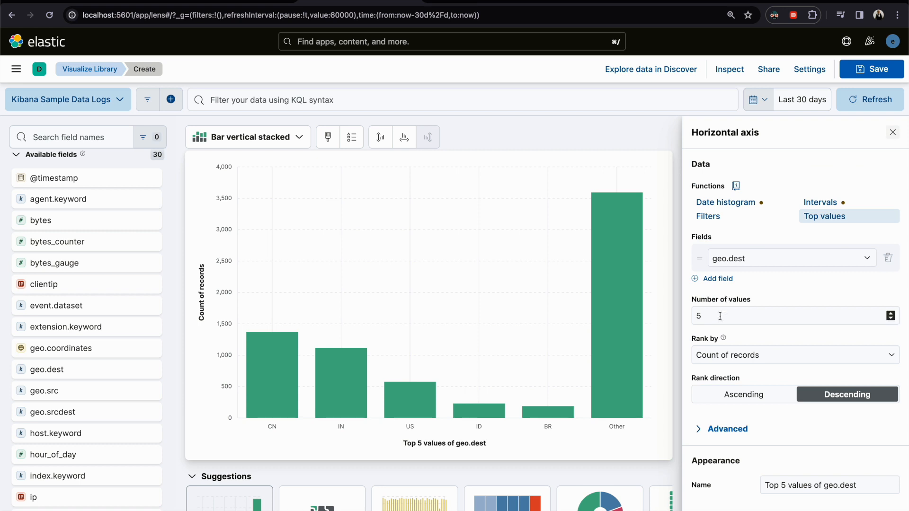
pyautogui.write('10')
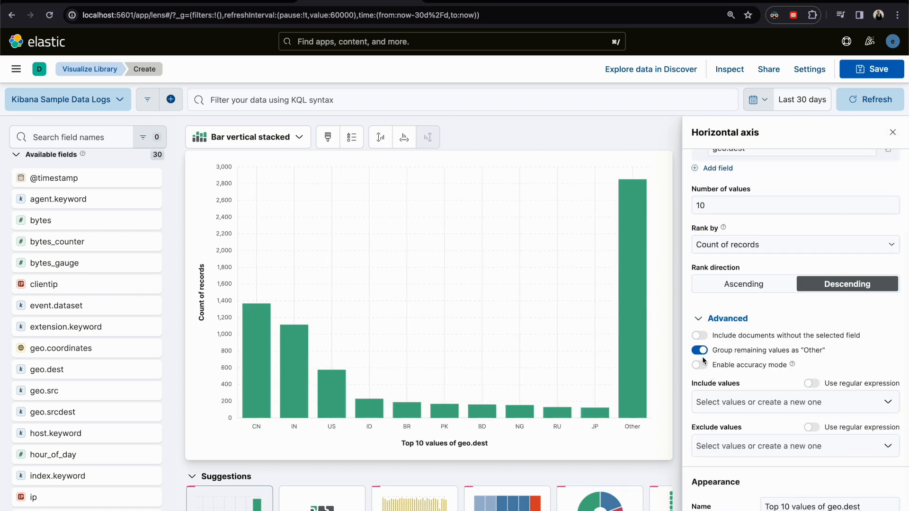
pyautogui.click(893, 133)
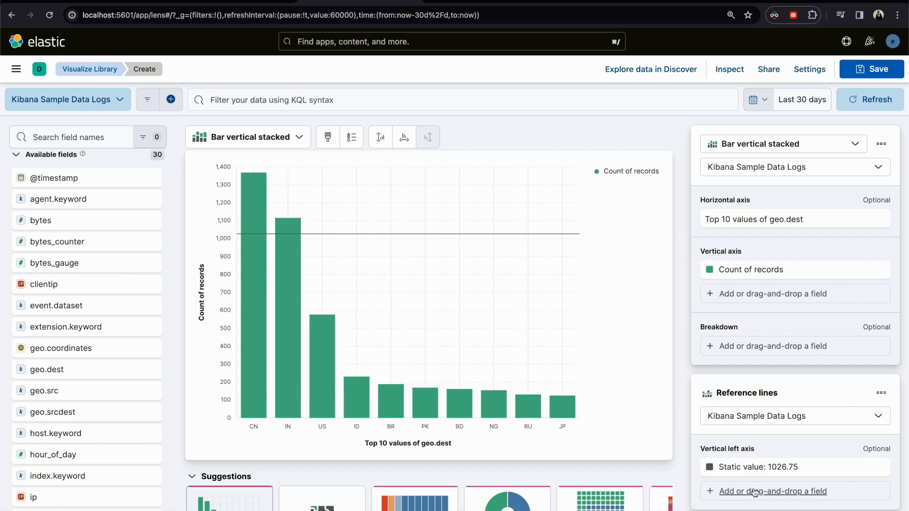
pyautogui.moveTo(287, 238)
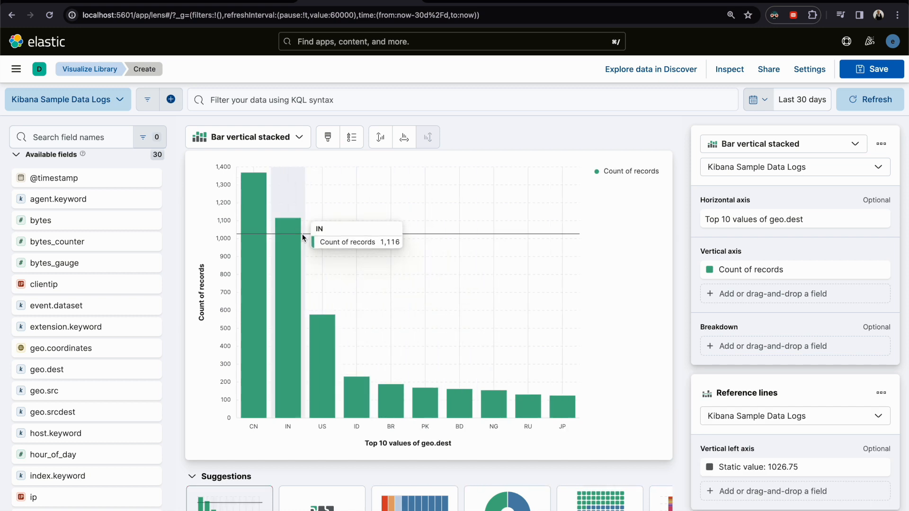
pyautogui.moveTo(269, 237)
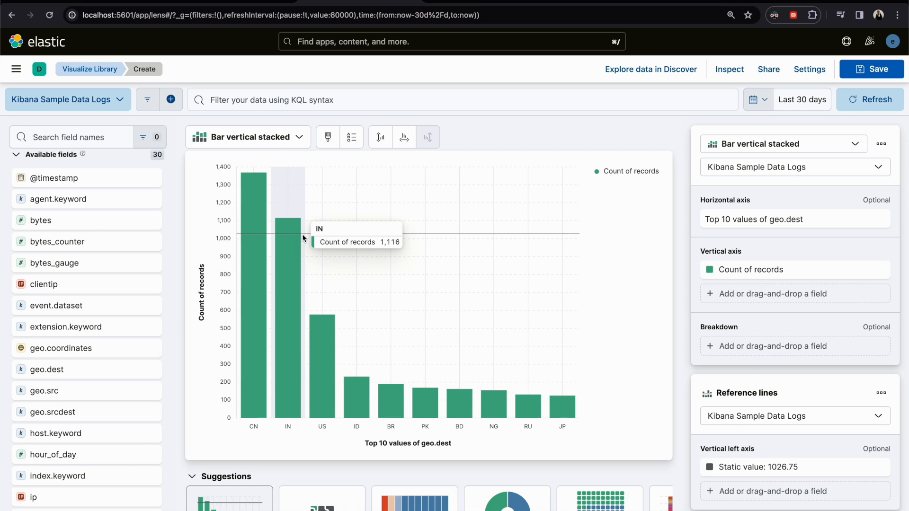
pyautogui.moveTo(310, 237)
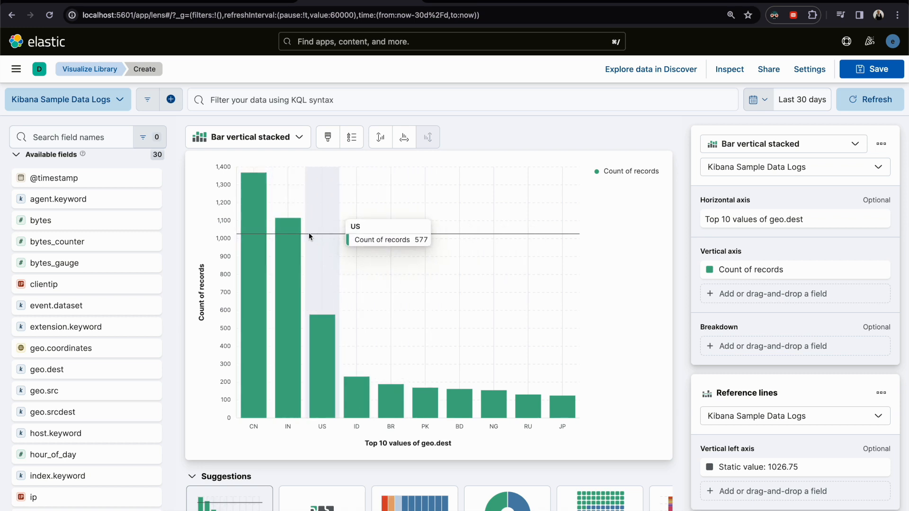
pyautogui.moveTo(301, 237)
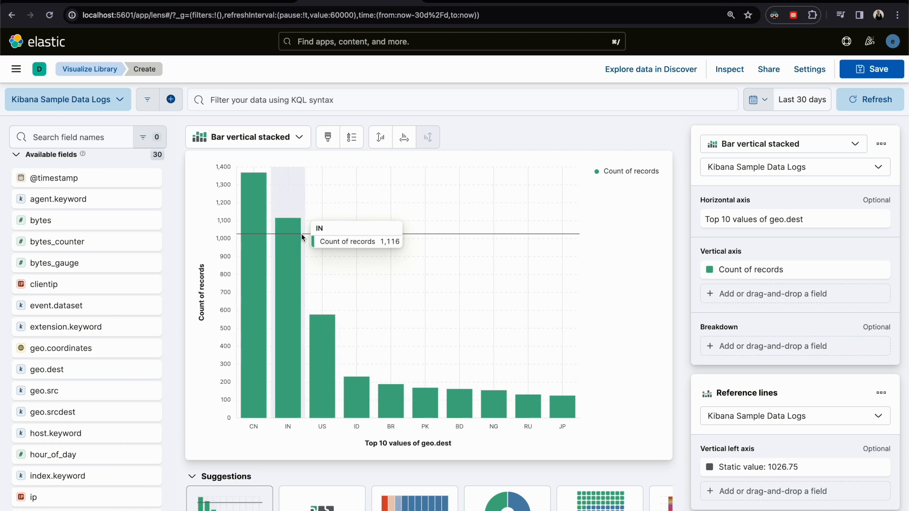
pyautogui.moveTo(574, 334)
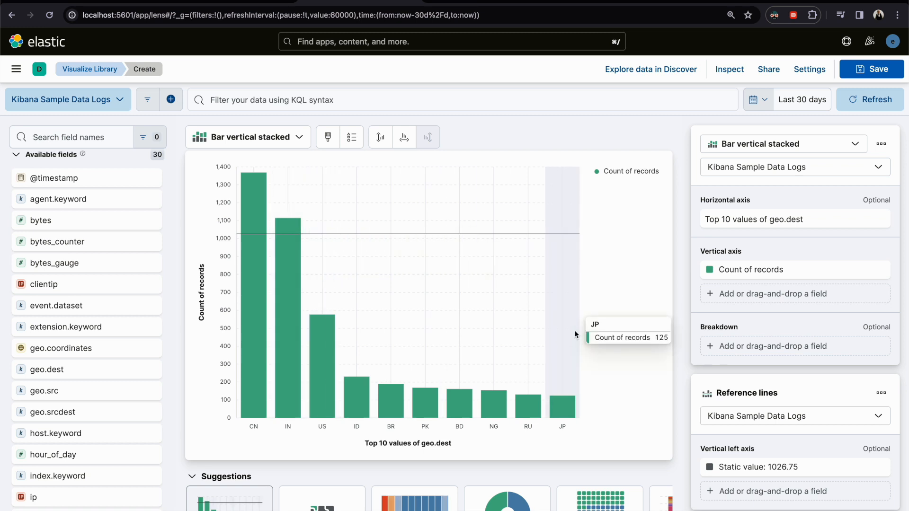
pyautogui.moveTo(380, 236)
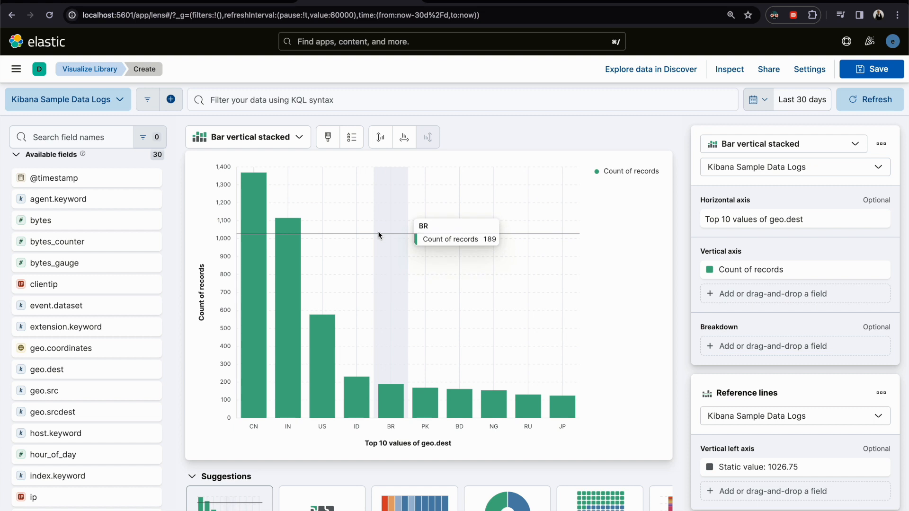
pyautogui.moveTo(288, 232)
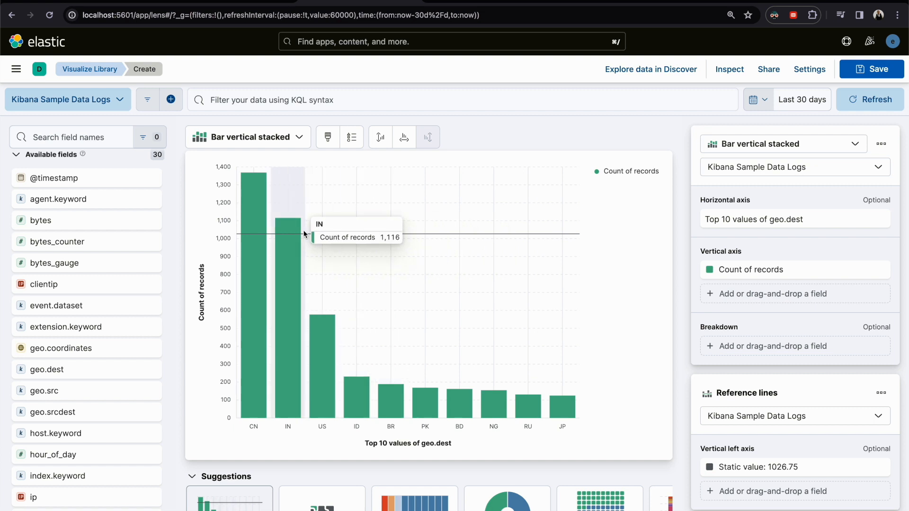
pyautogui.moveTo(300, 235)
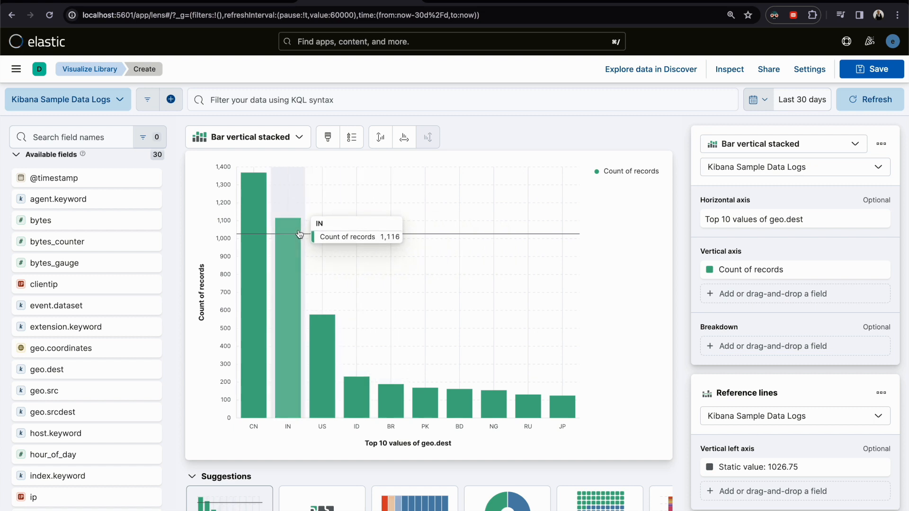
pyautogui.moveTo(292, 235)
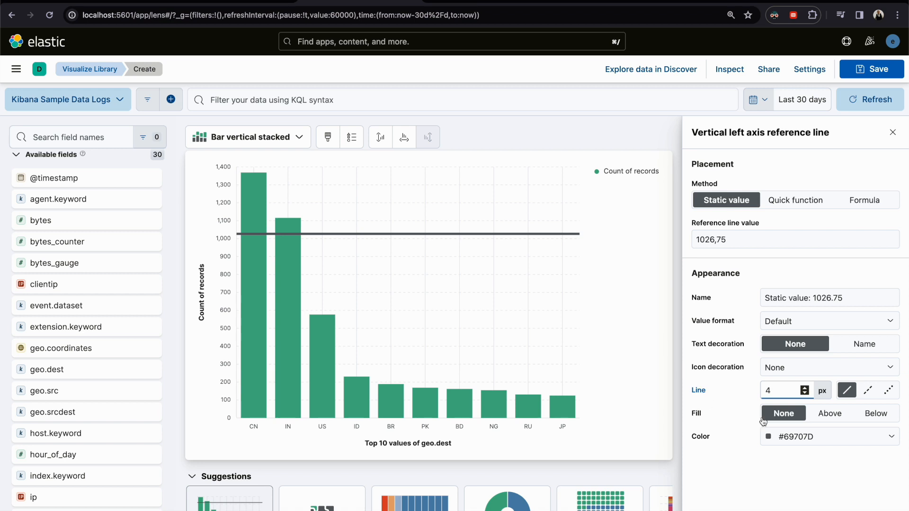
# Try reference-line fill Above then back to None, leaving no shading
pyautogui.click(830, 414)
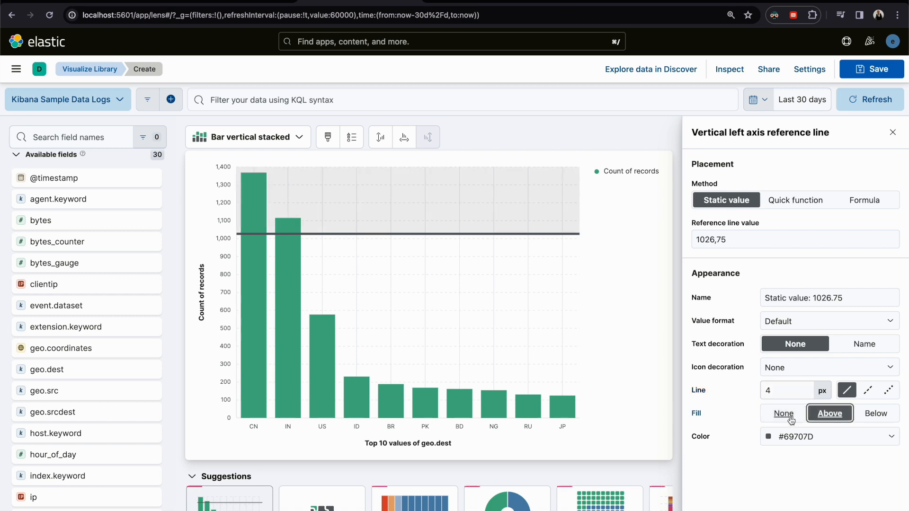
pyautogui.click(876, 413)
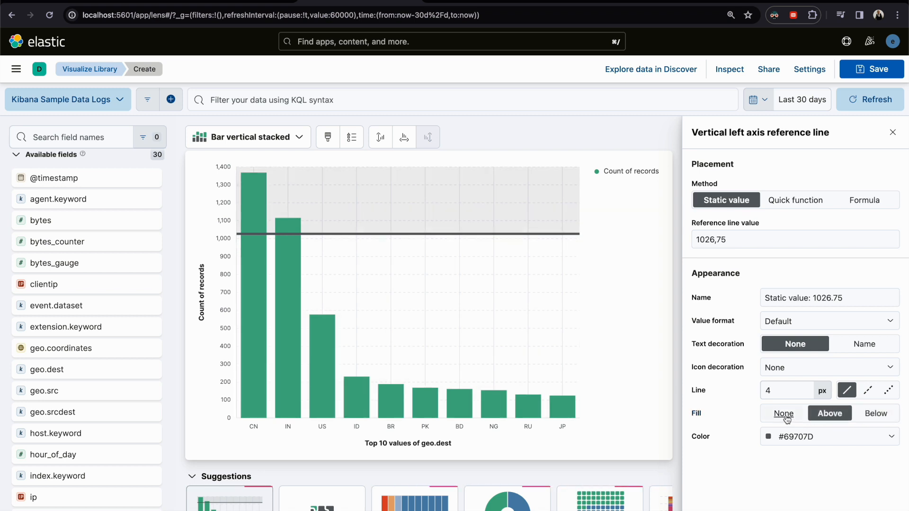
pyautogui.click(783, 414)
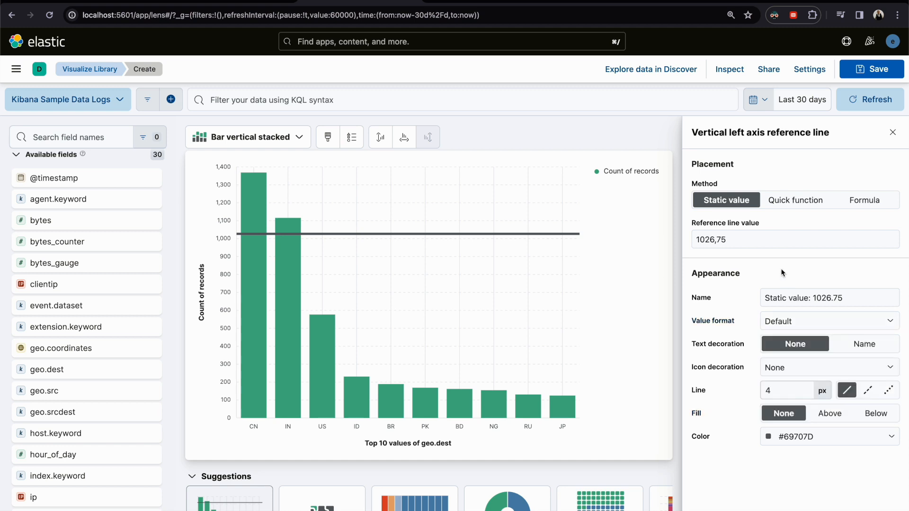
pyautogui.click(892, 132)
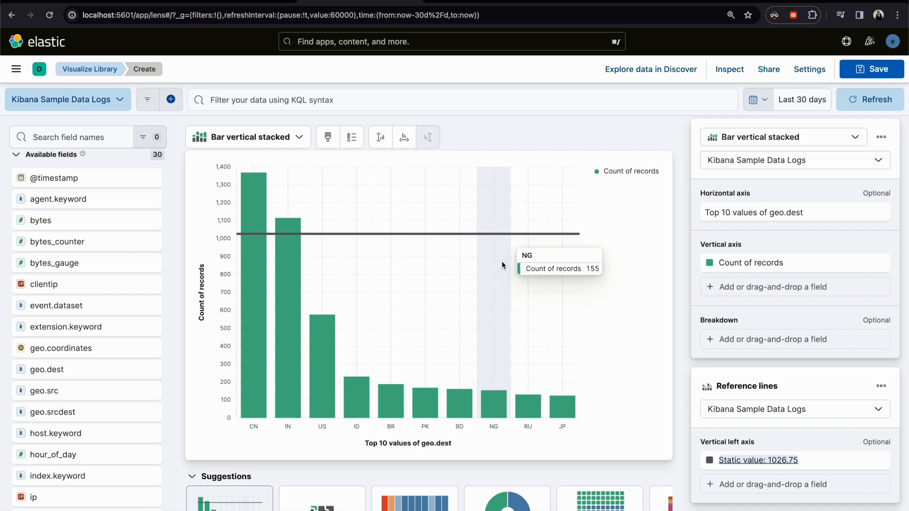
pyautogui.moveTo(460, 271)
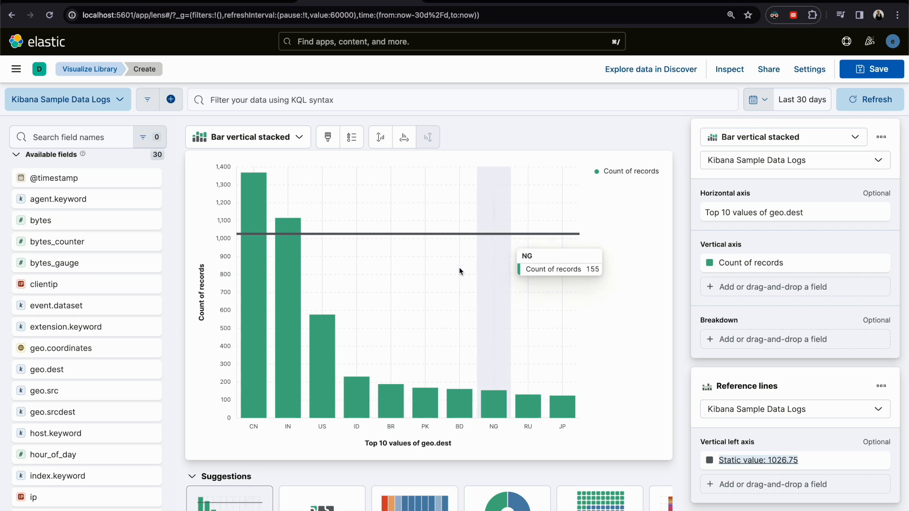
pyautogui.moveTo(740, 396)
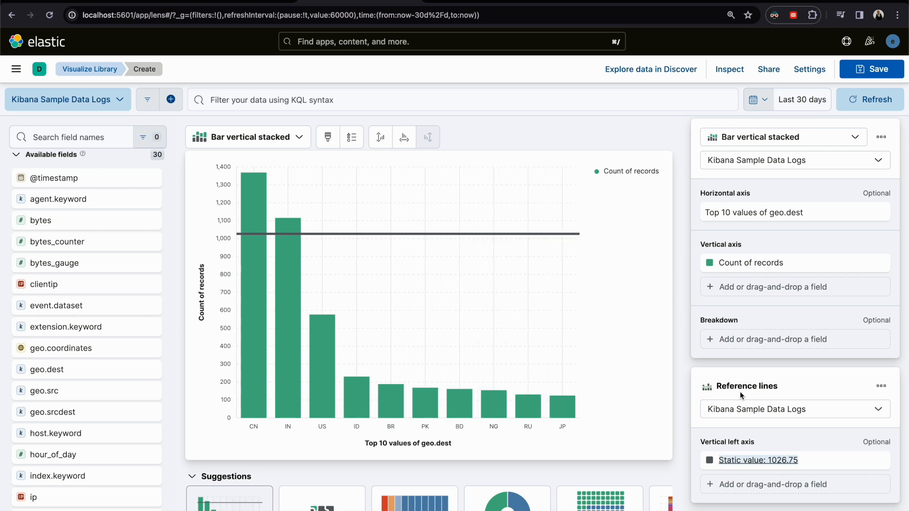
pyautogui.moveTo(493, 400)
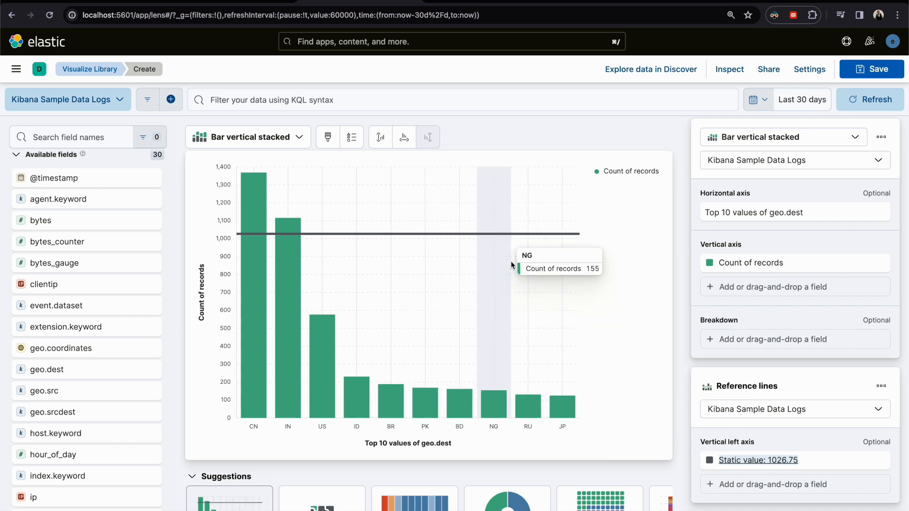
pyautogui.moveTo(244, 6)
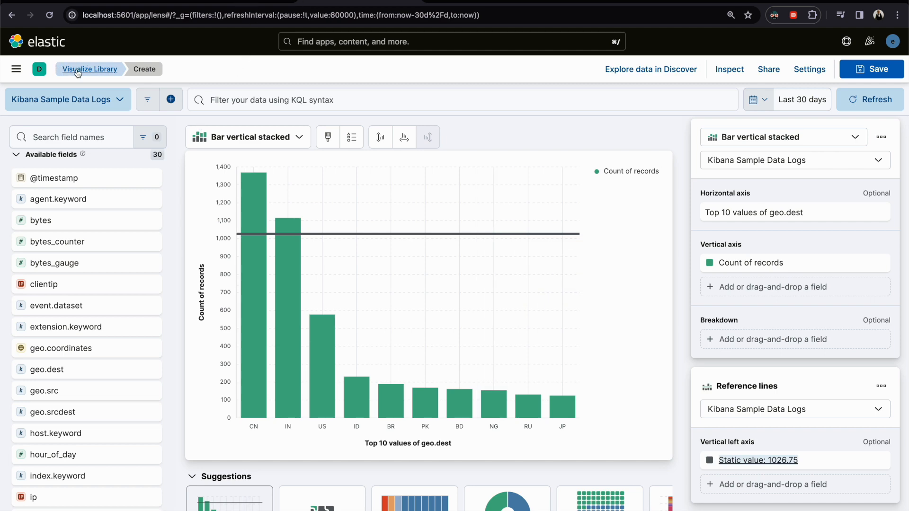
# Return to the Visualize Library and start a new visualization, listing its layer types
pyautogui.click(89, 69)
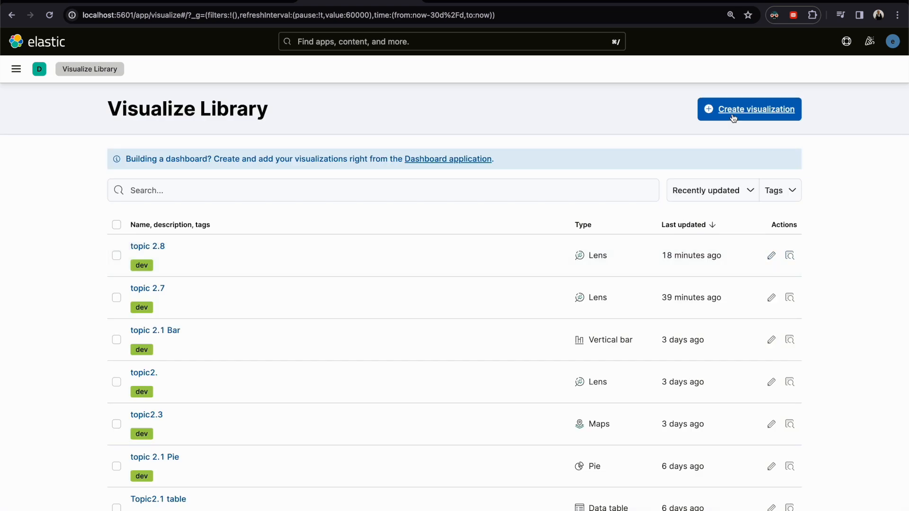
pyautogui.click(748, 109)
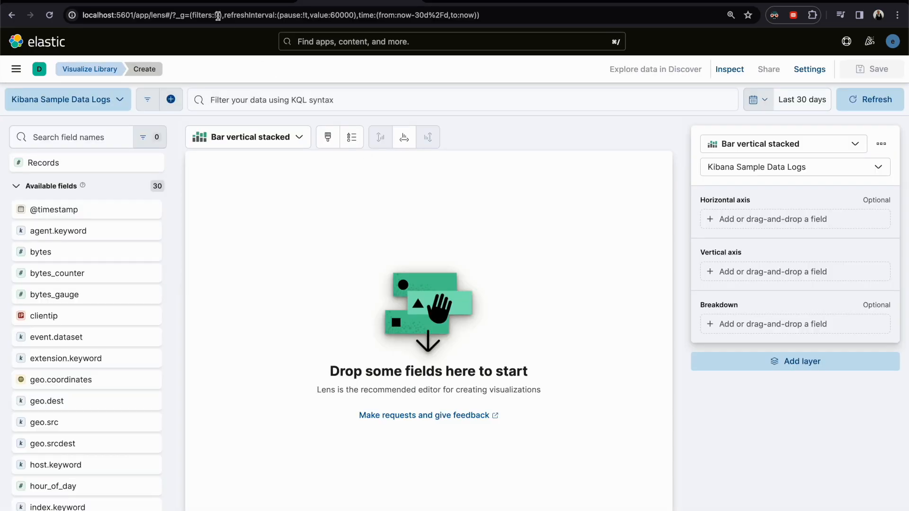
pyautogui.click(794, 361)
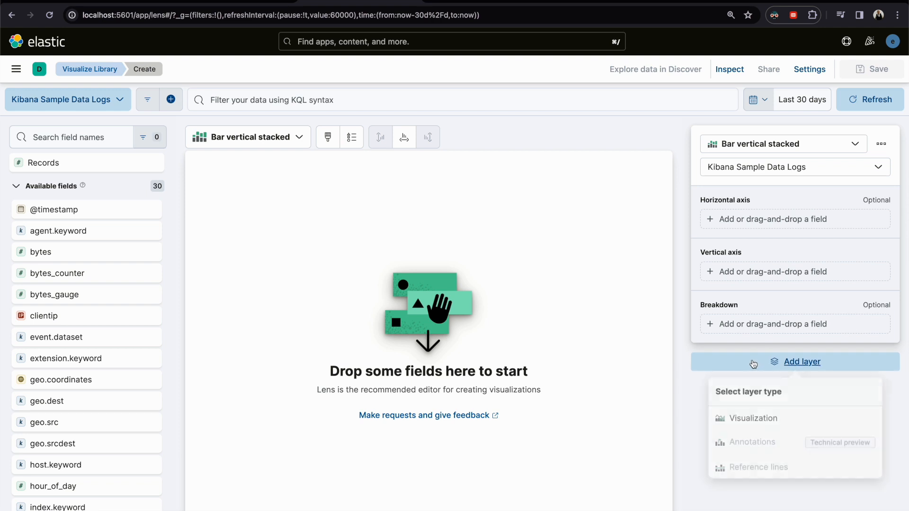
pyautogui.moveTo(753, 439)
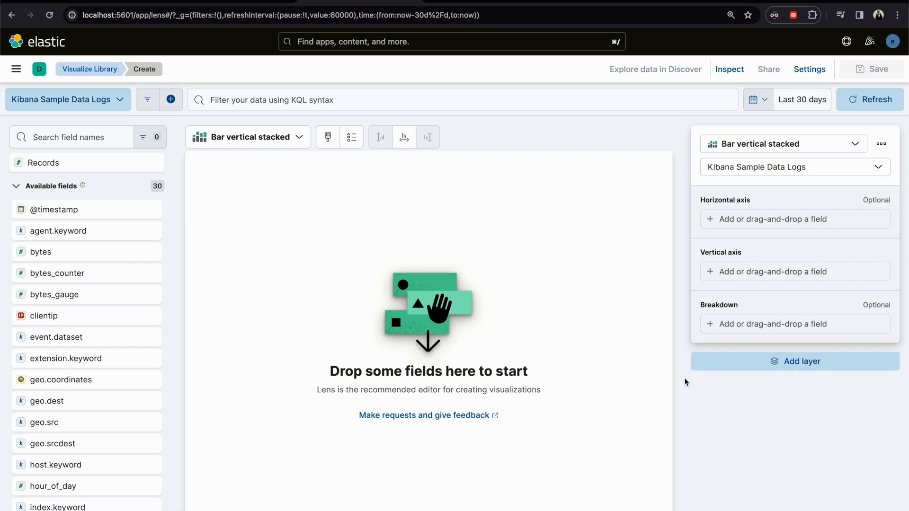
# Dismiss the layer choices and filter fields by Date, then clear the filter
pyautogui.click(794, 360)
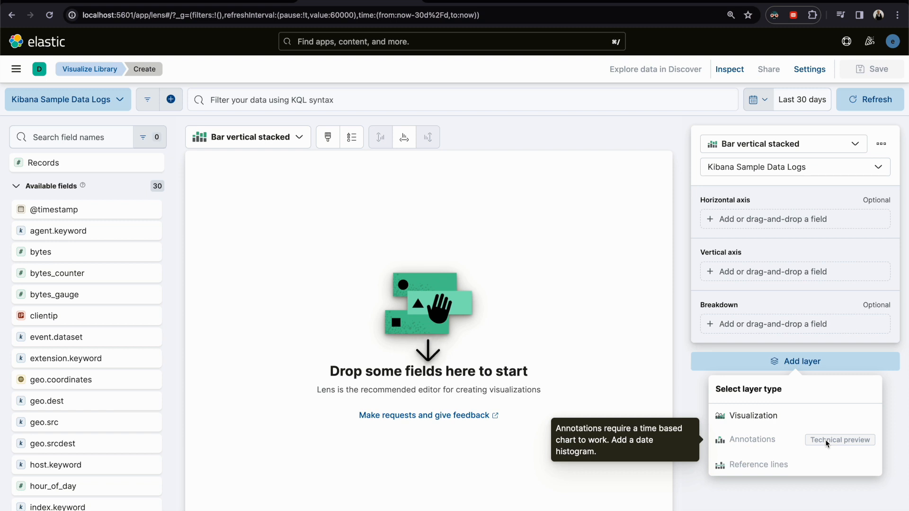
pyautogui.moveTo(358, 249)
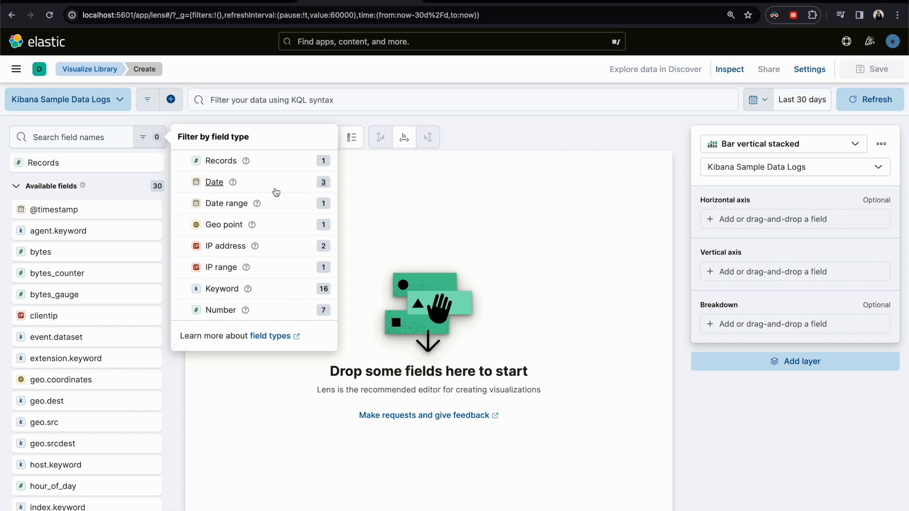
pyautogui.click(214, 181)
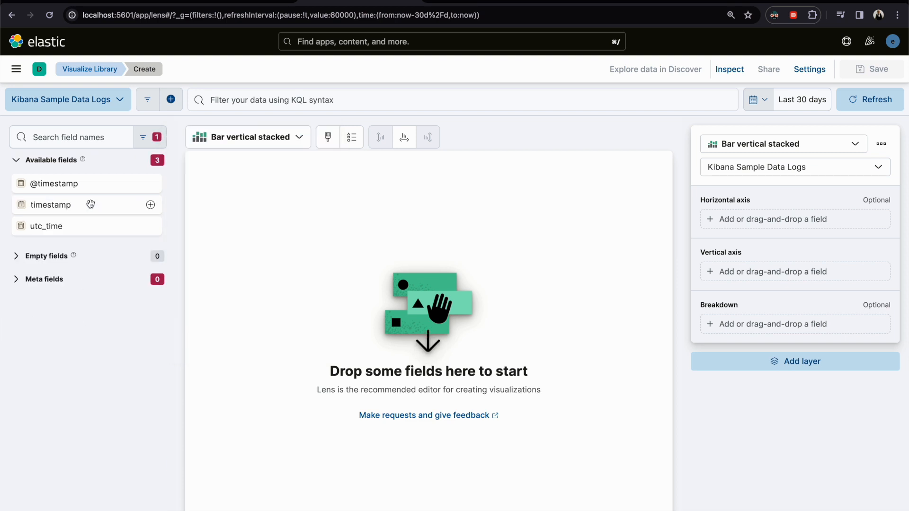
pyautogui.moveTo(133, 169)
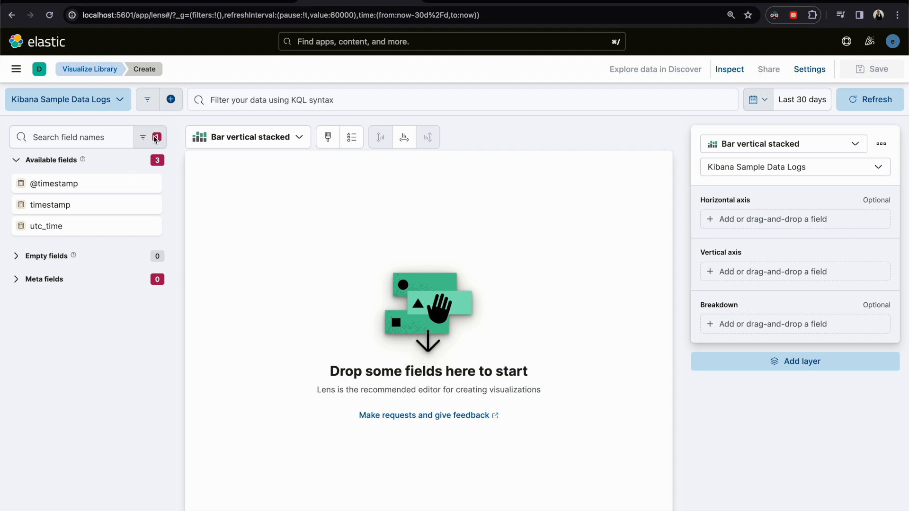
pyautogui.click(143, 138)
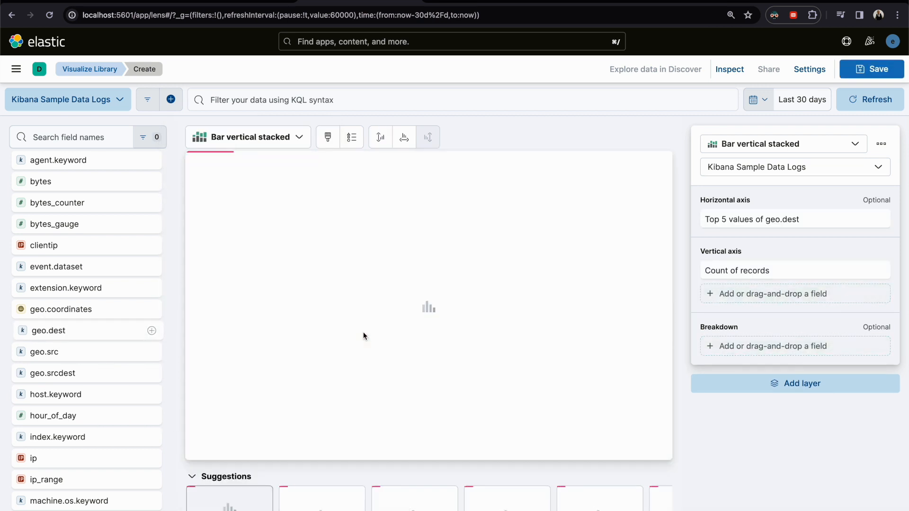
# Clear the geo.dest chart layer, confirming the removal
pyautogui.click(801, 383)
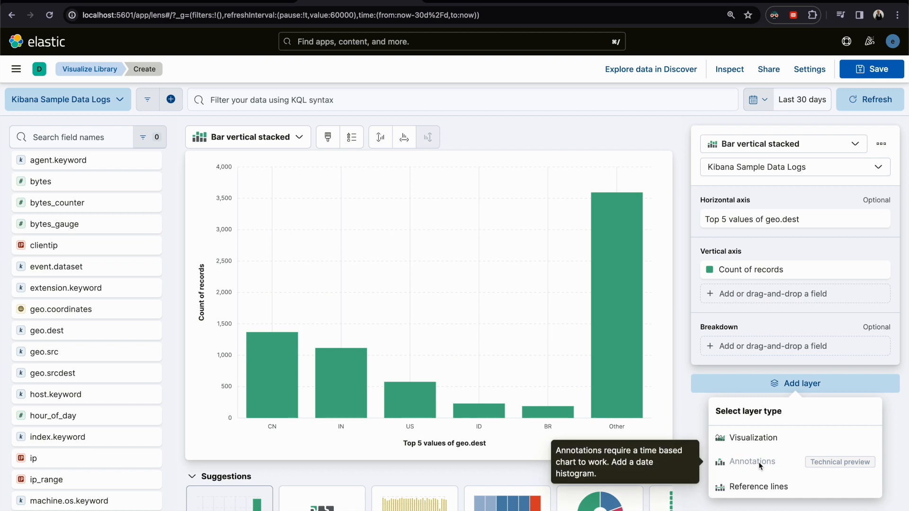
pyautogui.moveTo(729, 468)
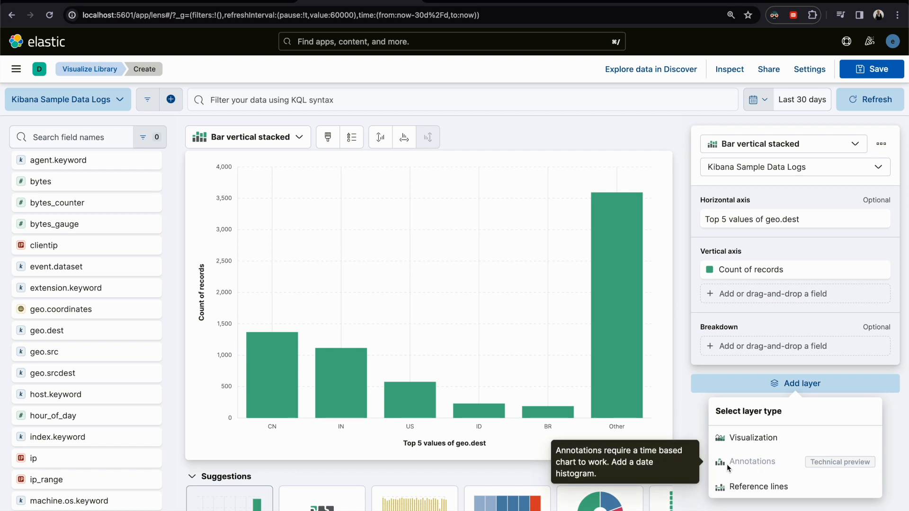
pyautogui.moveTo(679, 469)
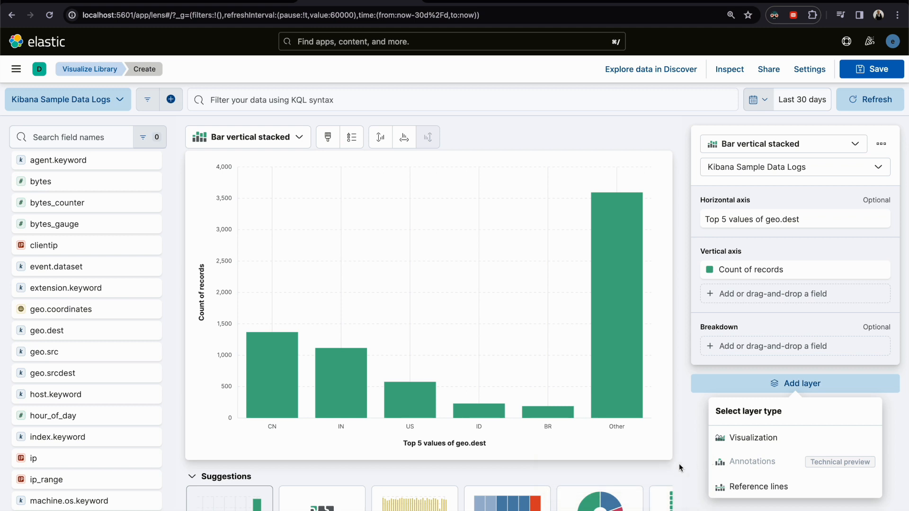
pyautogui.moveTo(660, 472)
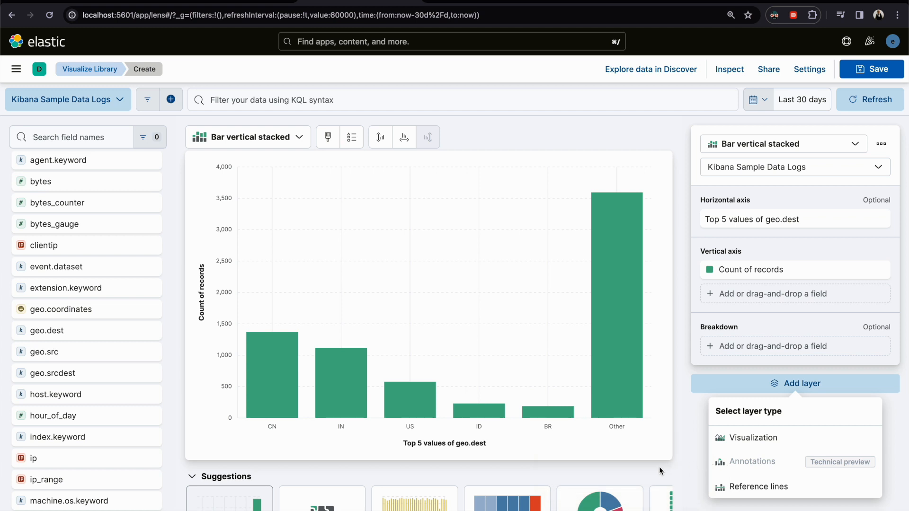
pyautogui.moveTo(214, 304)
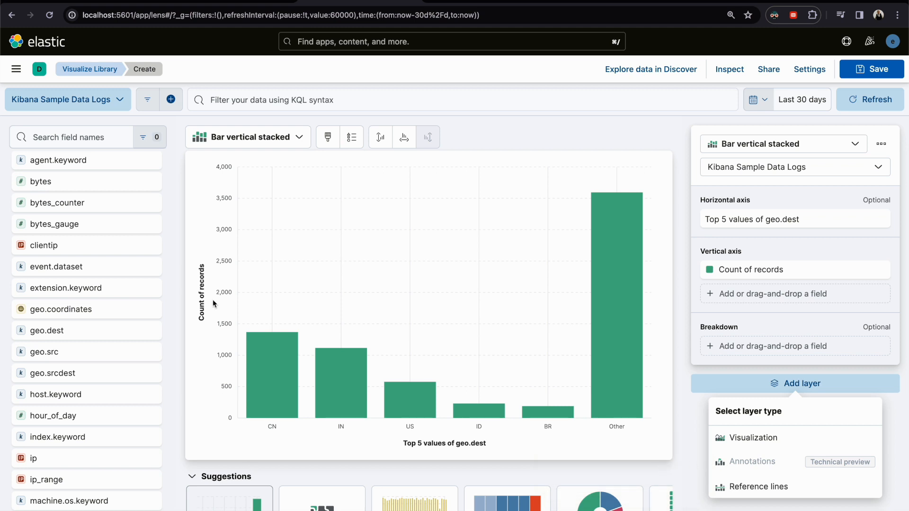
pyautogui.click(881, 144)
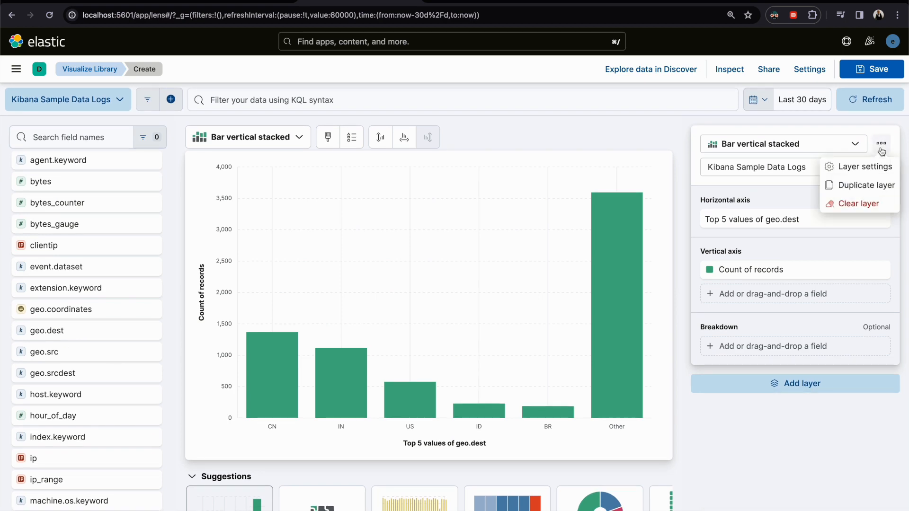
pyautogui.click(858, 204)
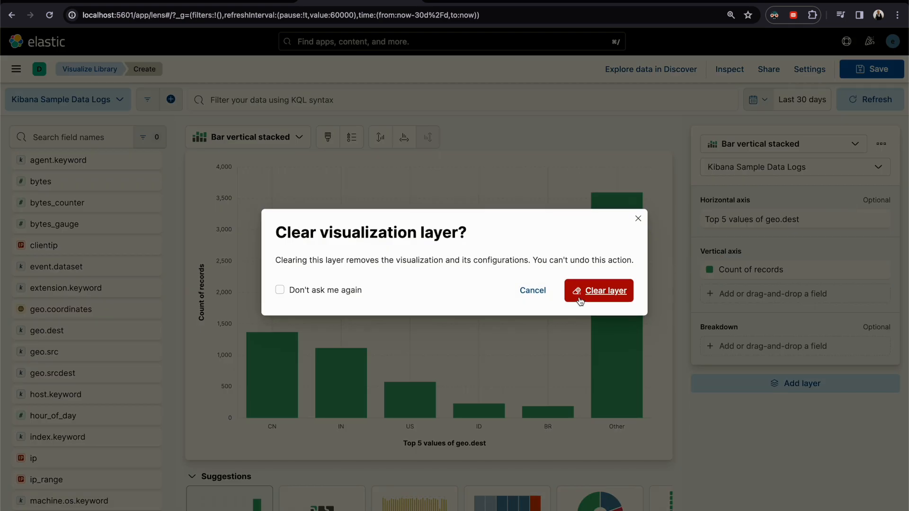
pyautogui.click(599, 291)
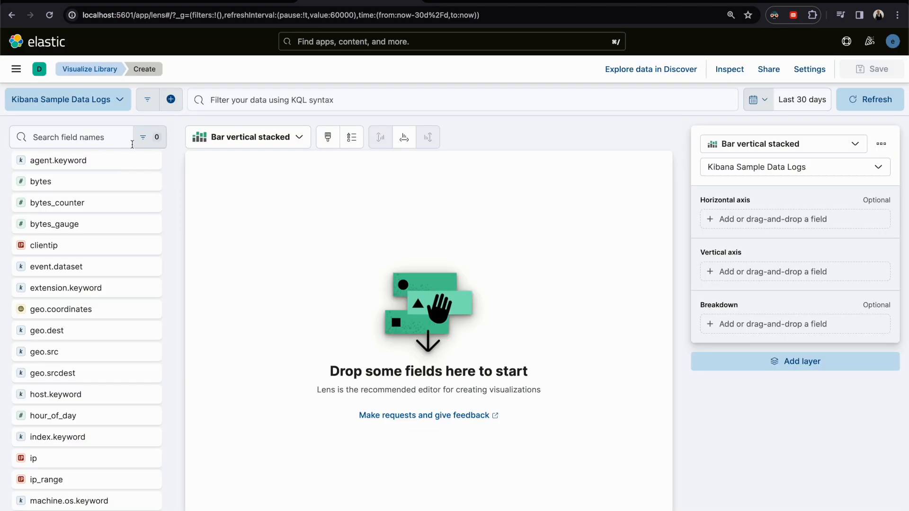
pyautogui.click(143, 136)
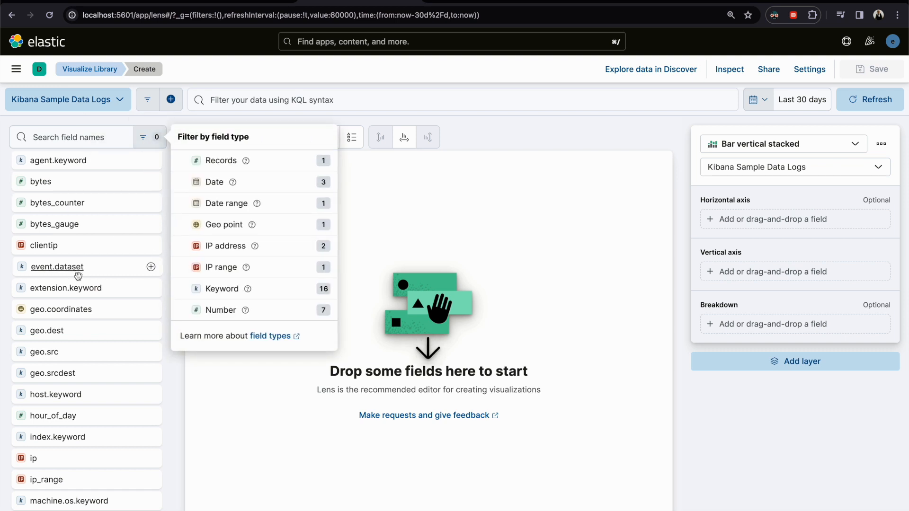
pyautogui.click(214, 182)
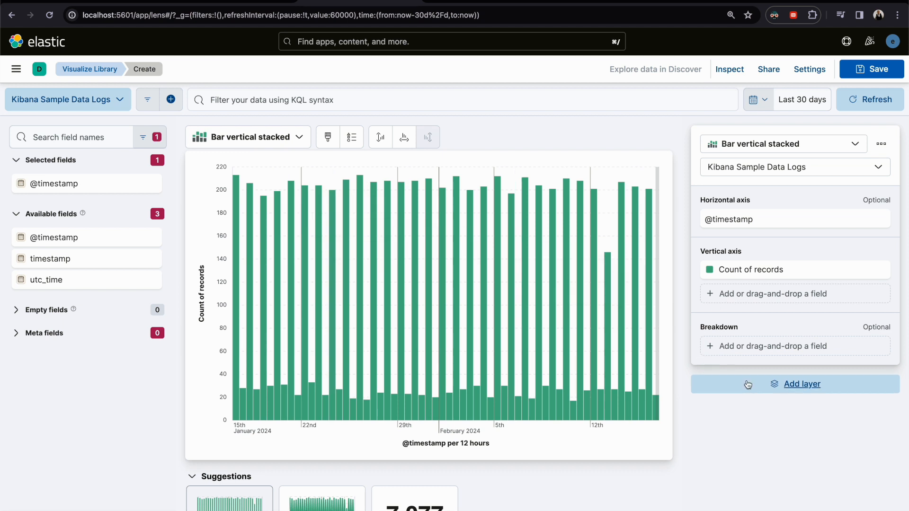
pyautogui.click(802, 384)
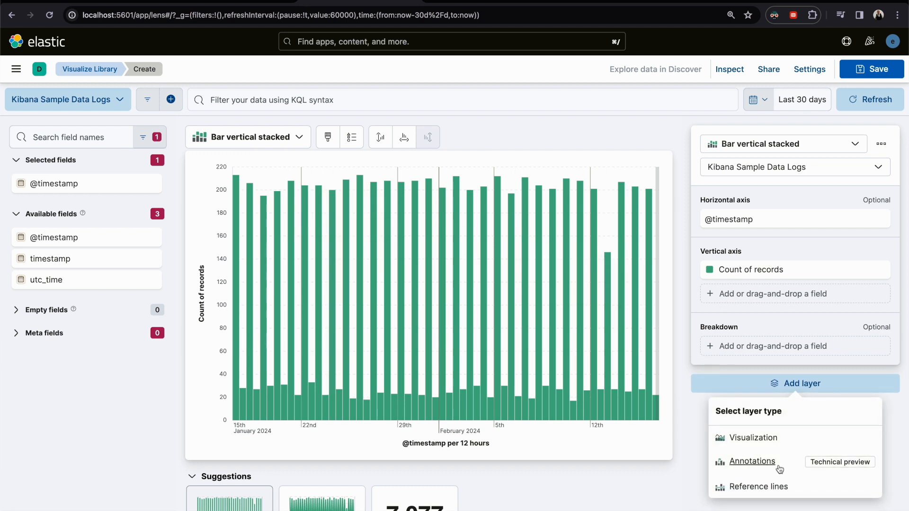
pyautogui.click(752, 461)
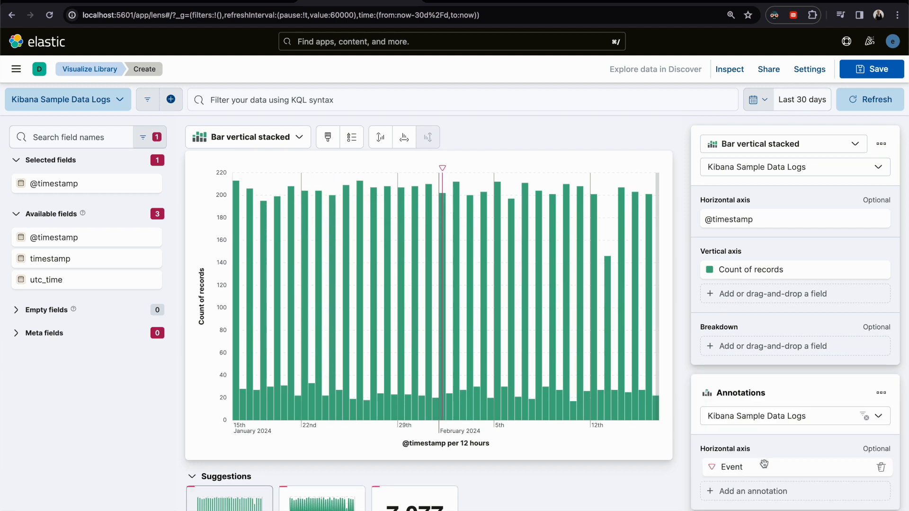
pyautogui.moveTo(679, 490)
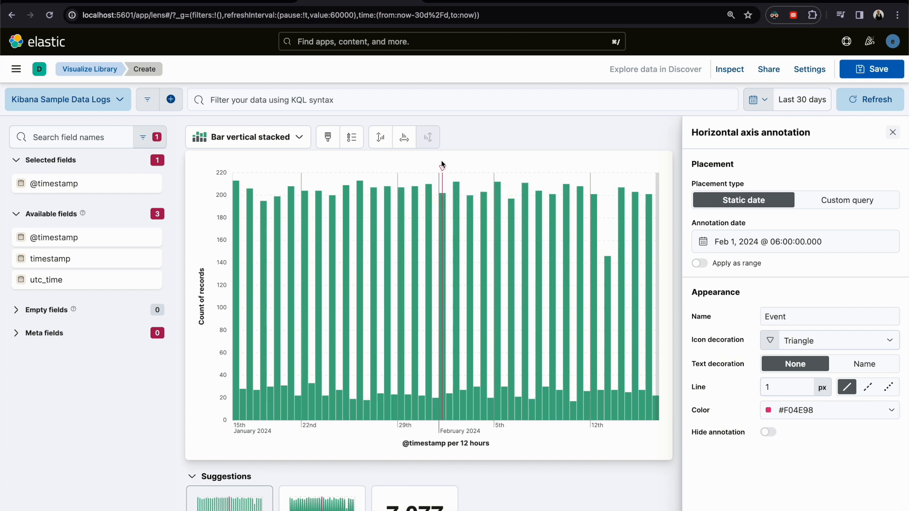
pyautogui.moveTo(440, 169)
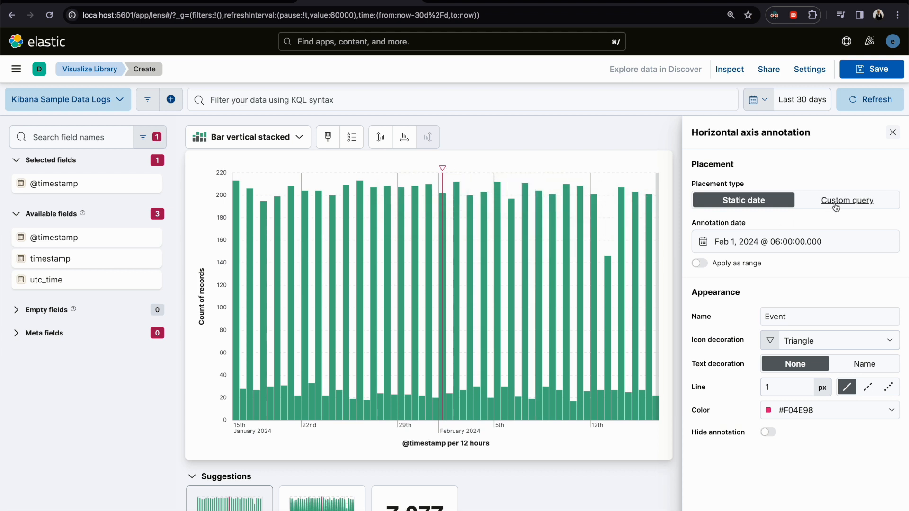
# Switch the annotation's placement to a custom query
pyautogui.click(846, 200)
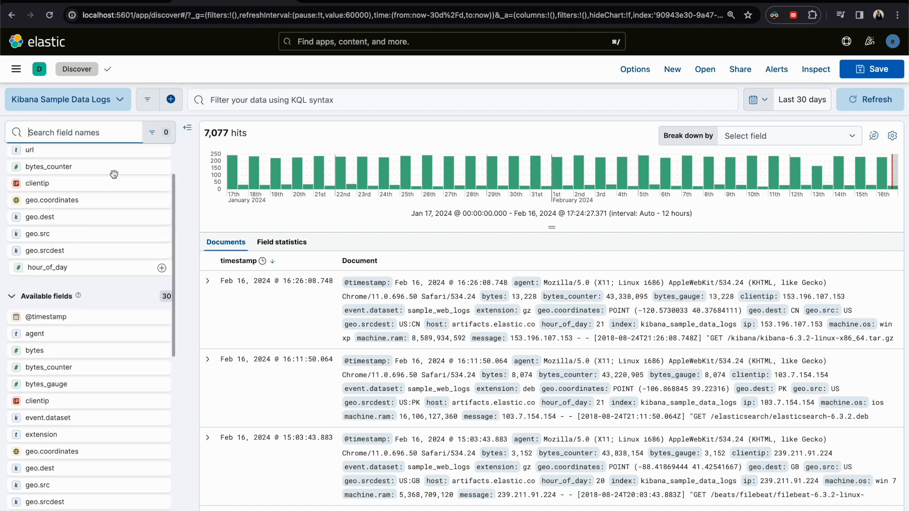
# Search fields for 'by', add bytes then bytes_counter as table columns and highlight a raw value
pyautogui.write('byte')
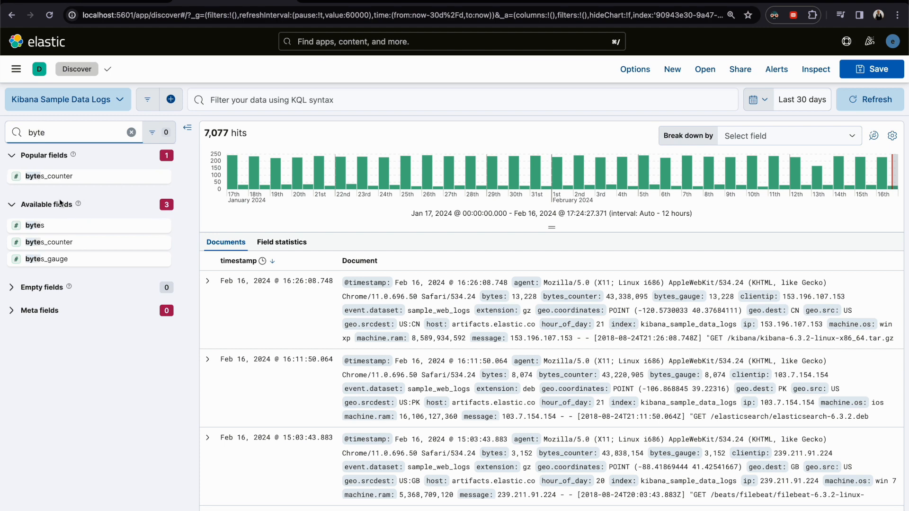
pyautogui.moveTo(156, 234)
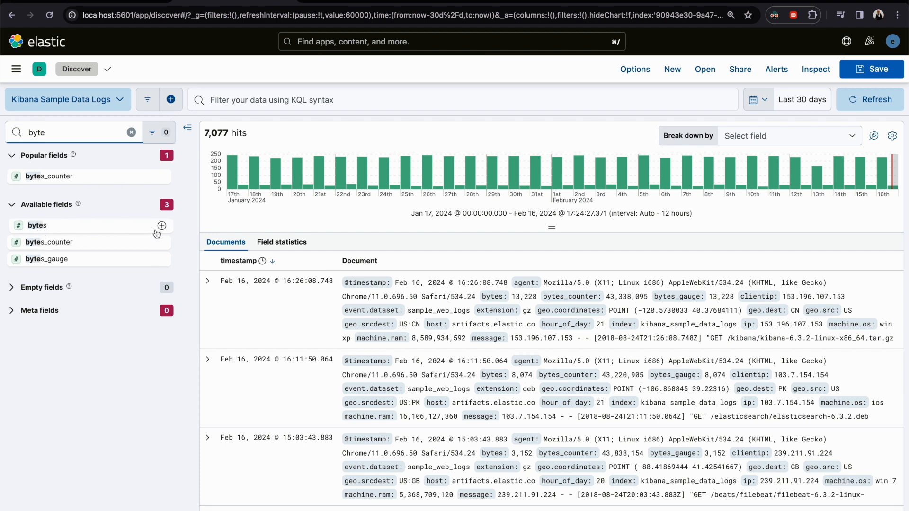
pyautogui.click(161, 225)
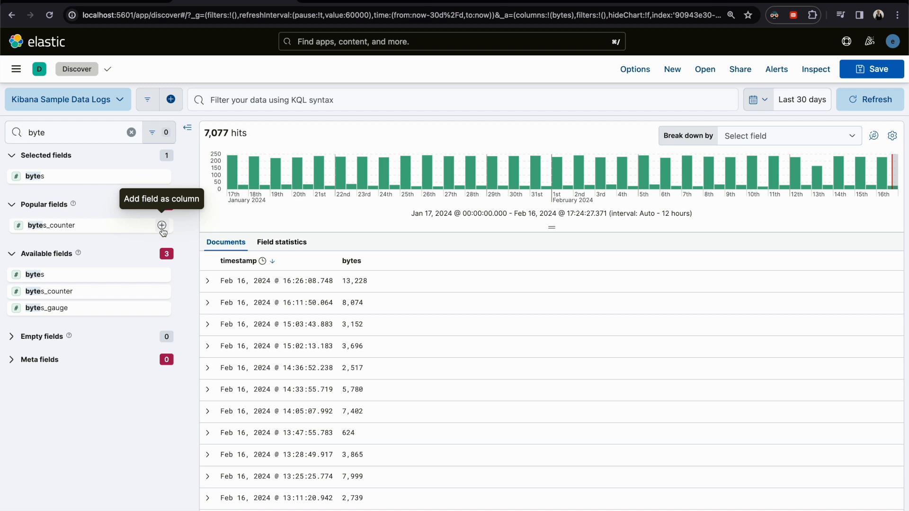
pyautogui.click(162, 226)
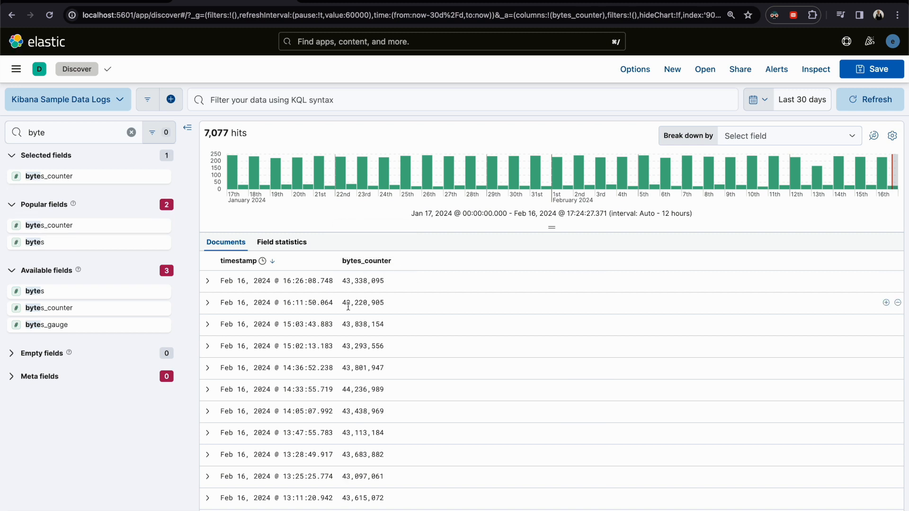
pyautogui.moveTo(339, 290)
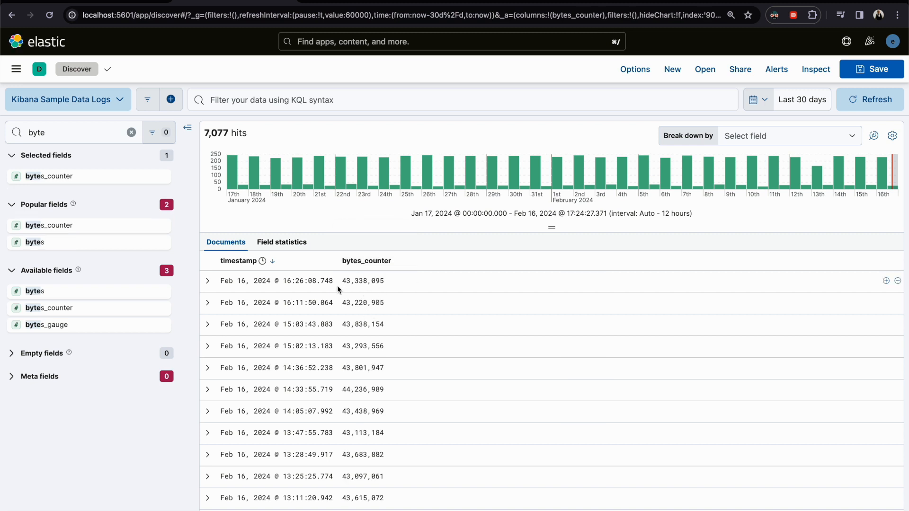
pyautogui.doubleClick(362, 280)
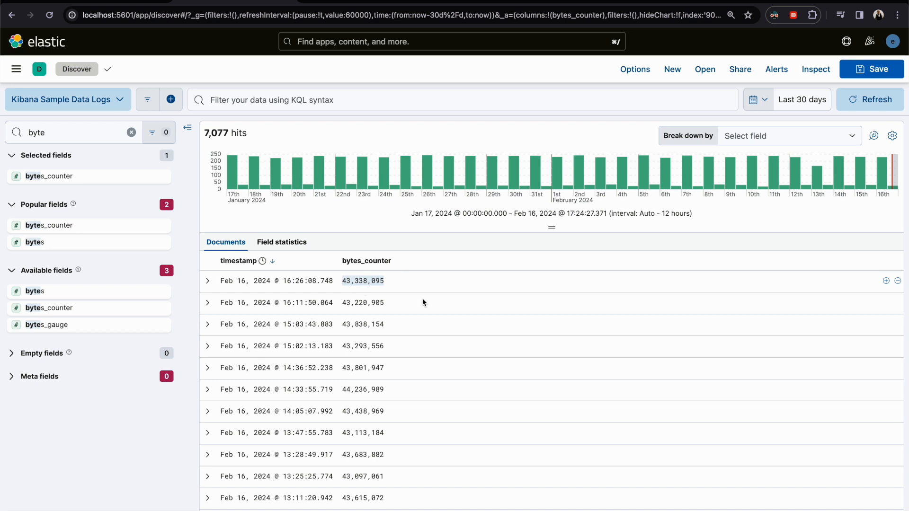
pyautogui.click(16, 69)
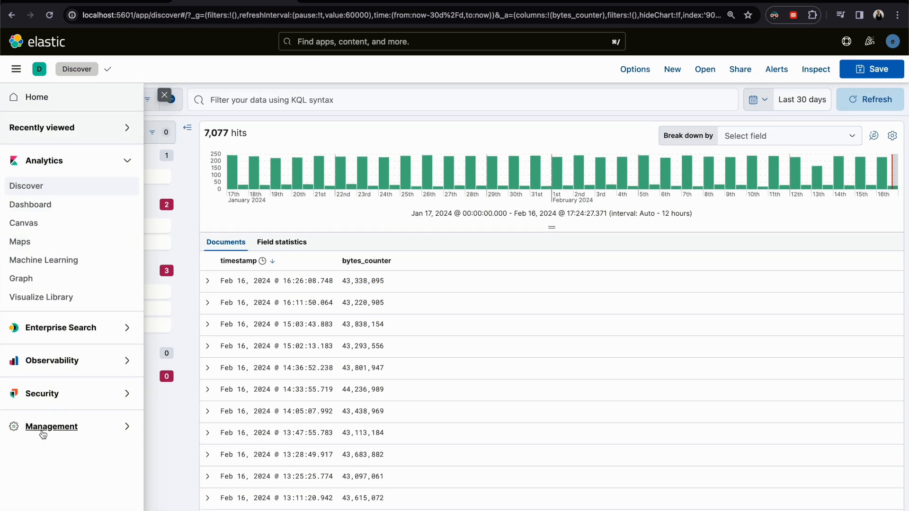
# In Data Views > Kibana Sample Data Logs, edit bytes_counter and enable Set format
pyautogui.click(51, 427)
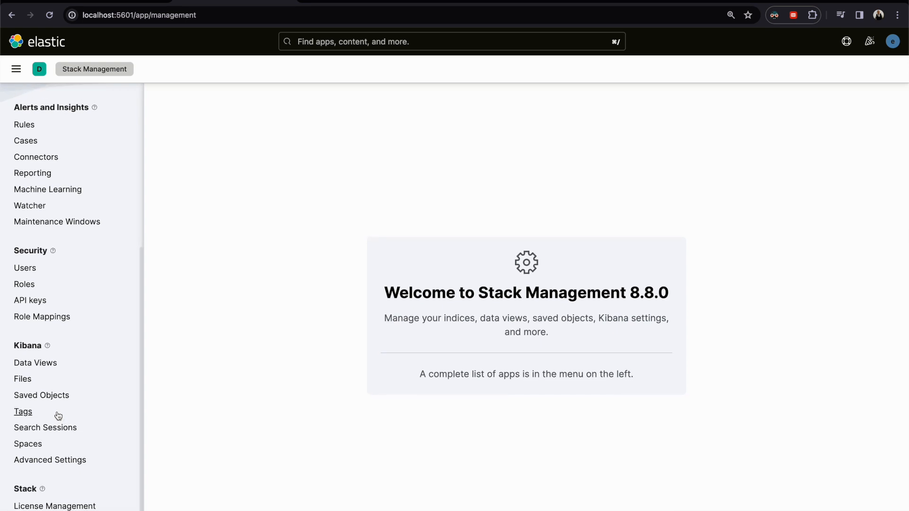
pyautogui.click(35, 362)
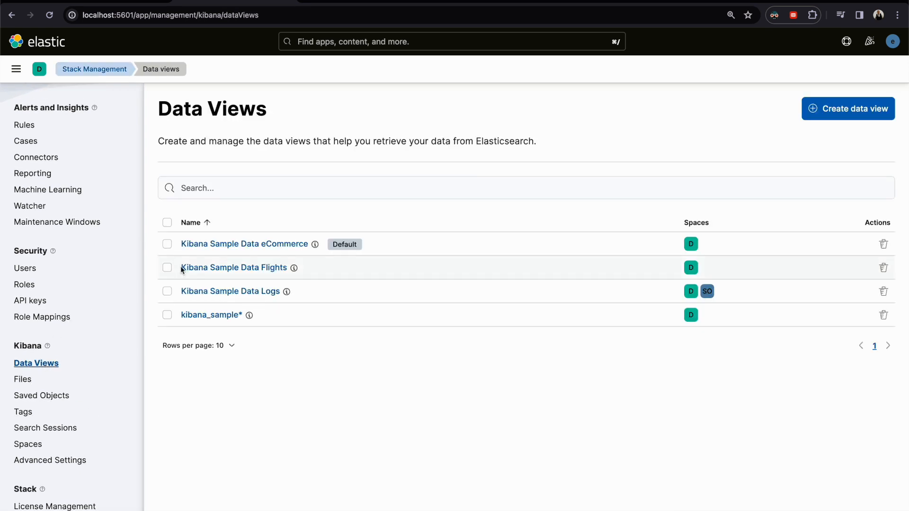
pyautogui.click(229, 291)
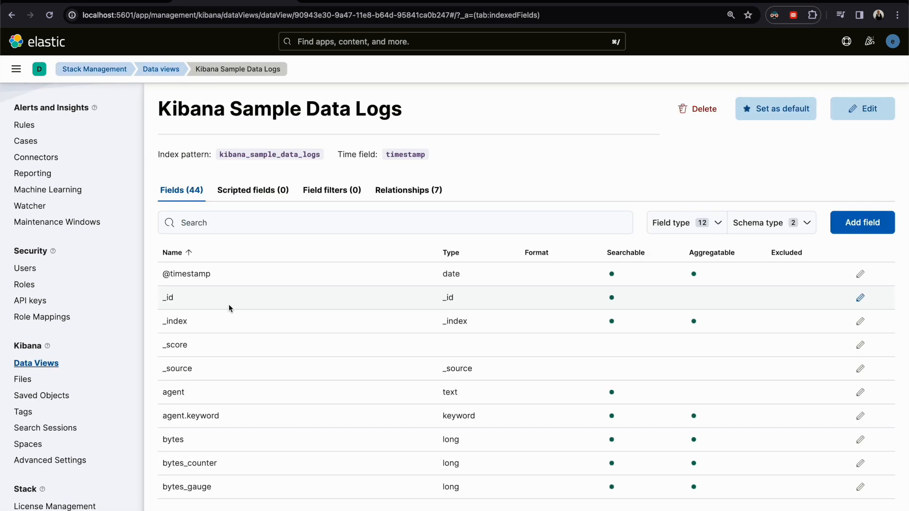
pyautogui.write('byte')
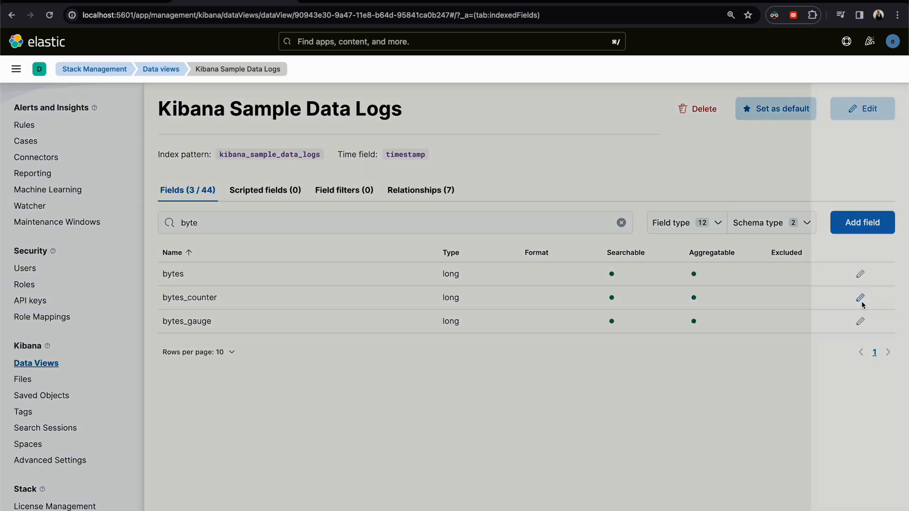
pyautogui.click(861, 297)
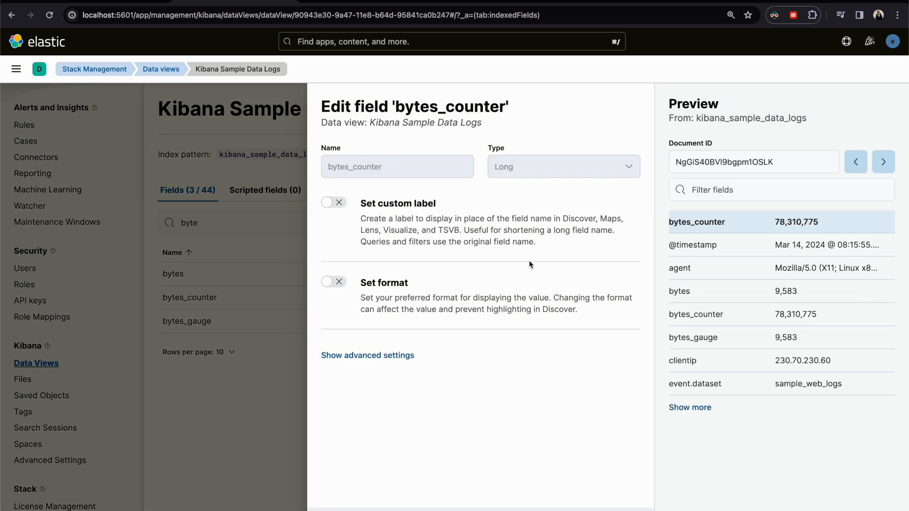
pyautogui.moveTo(364, 195)
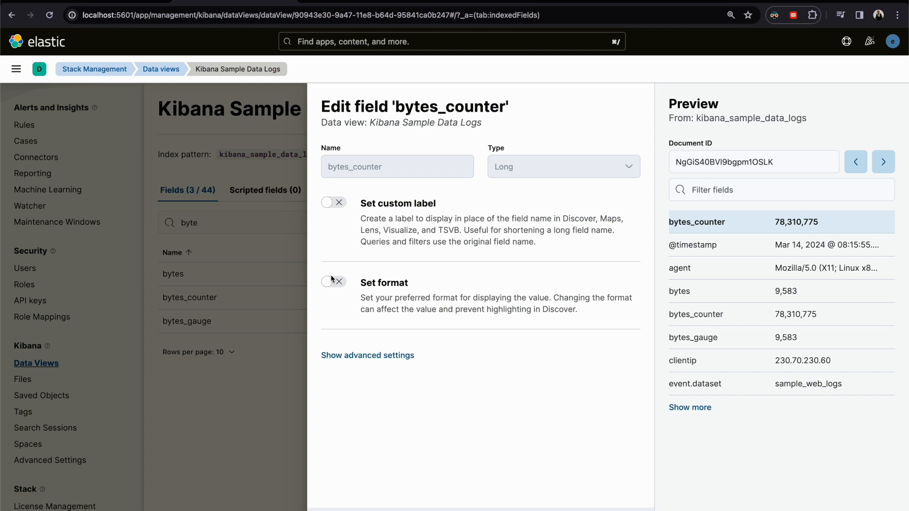
pyautogui.click(333, 283)
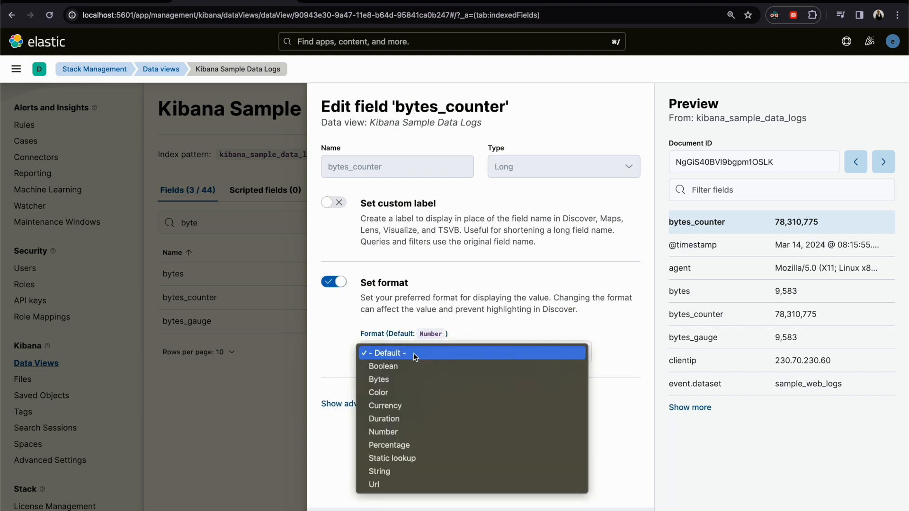
pyautogui.moveTo(378, 379)
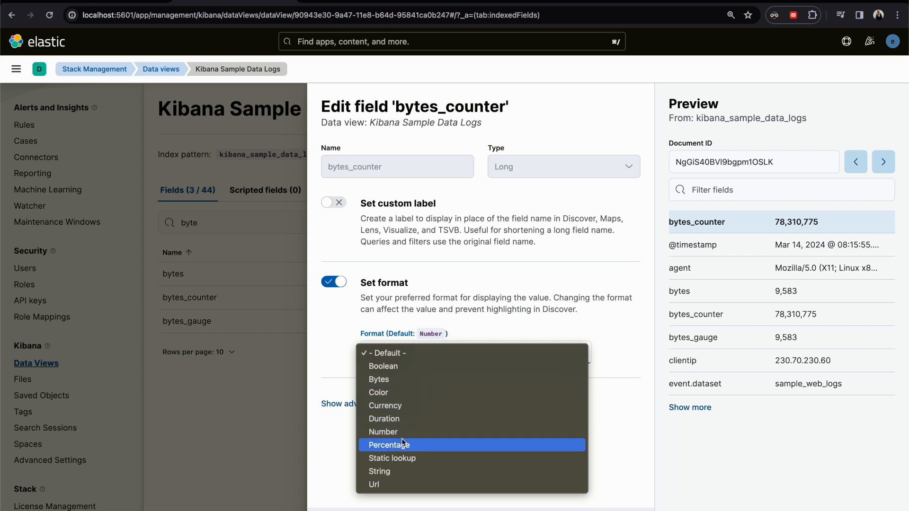
pyautogui.moveTo(400, 458)
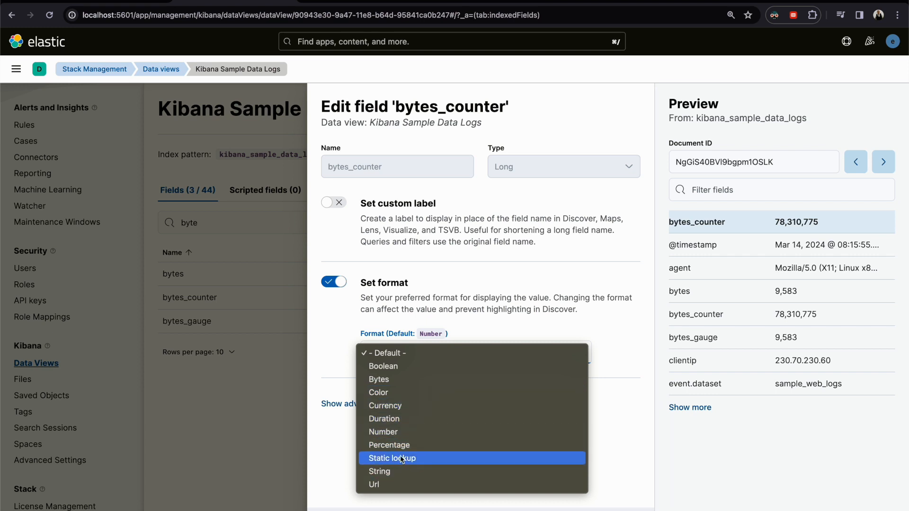
# Choose the Bytes display format for the bytes_counter field (pattern 0,0.[0]b, preview 74.7MB)
pyautogui.click(378, 379)
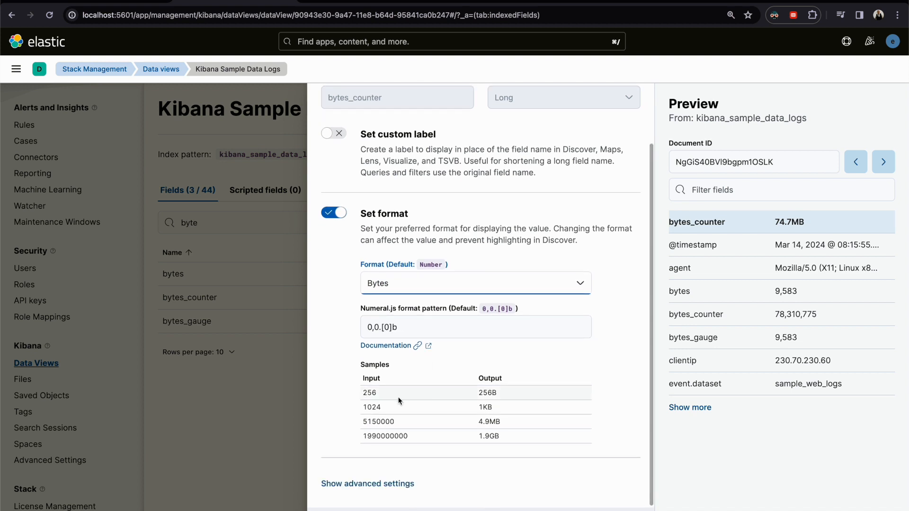
pyautogui.moveTo(382, 422)
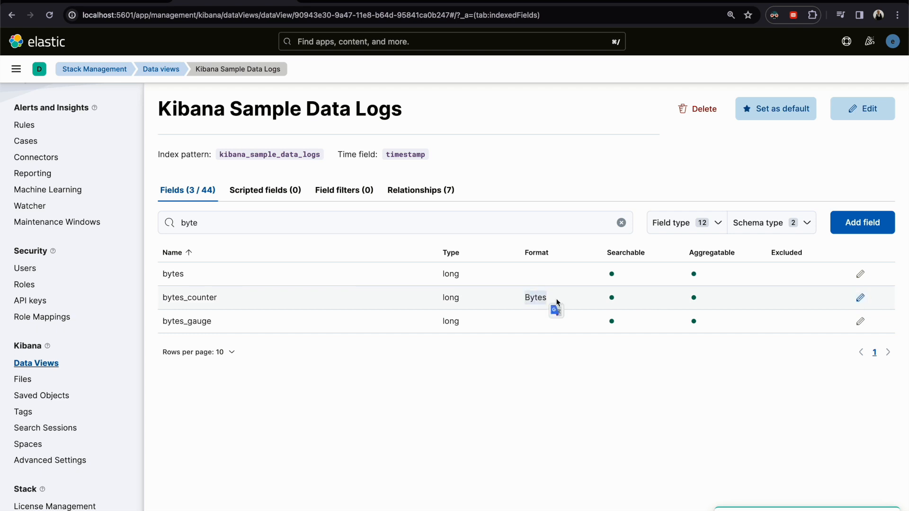
pyautogui.moveTo(93, 89)
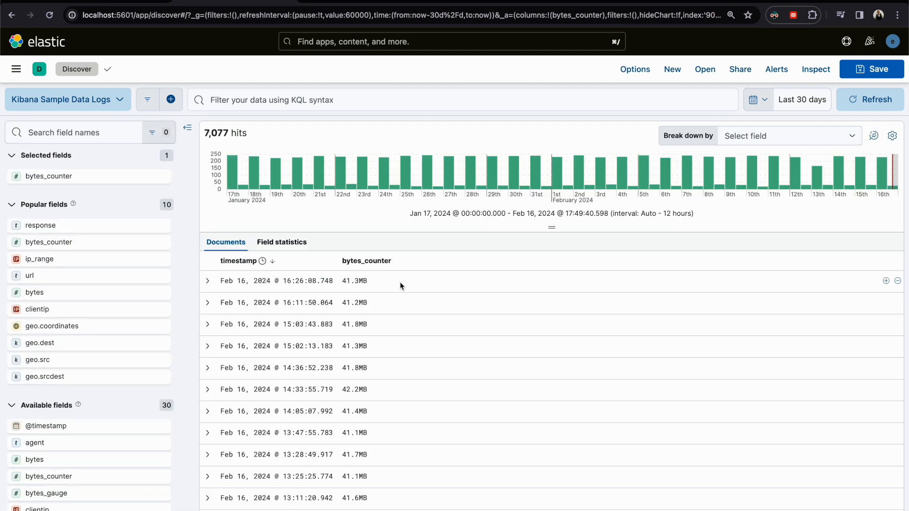
pyautogui.moveTo(389, 290)
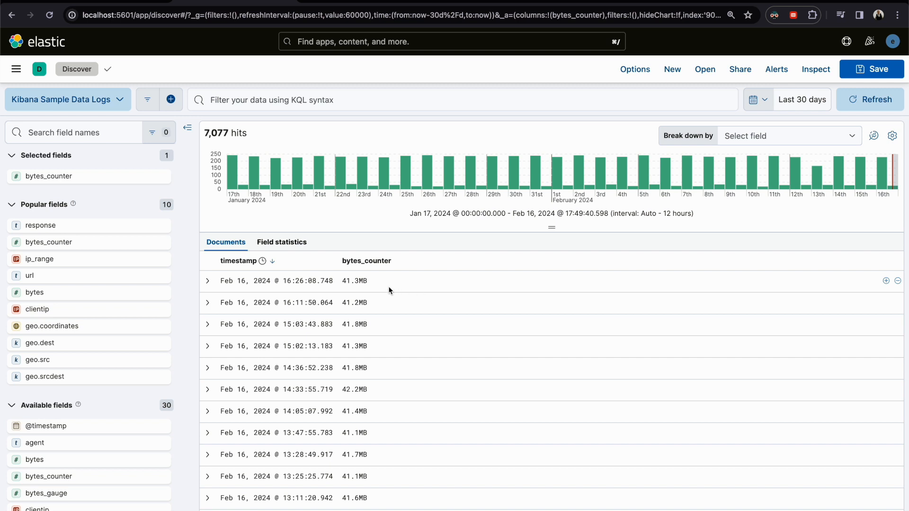
pyautogui.moveTo(381, 280)
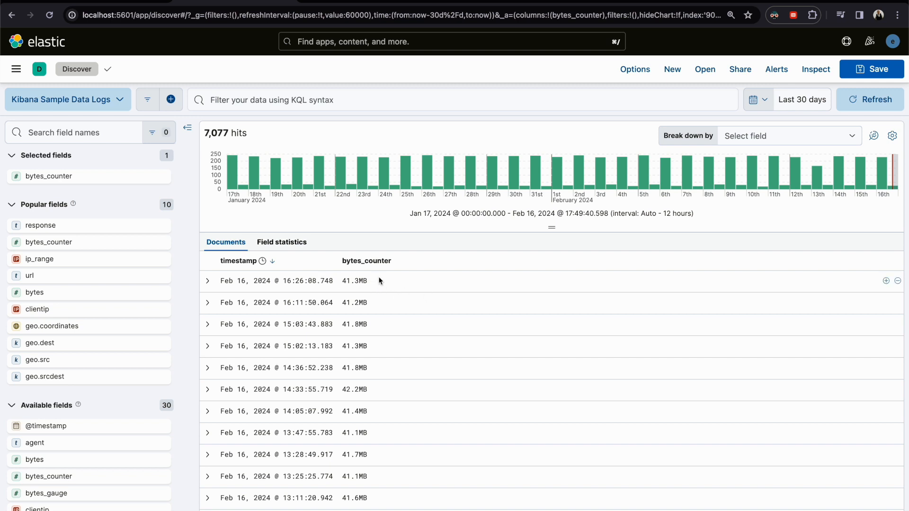
pyautogui.moveTo(370, 281)
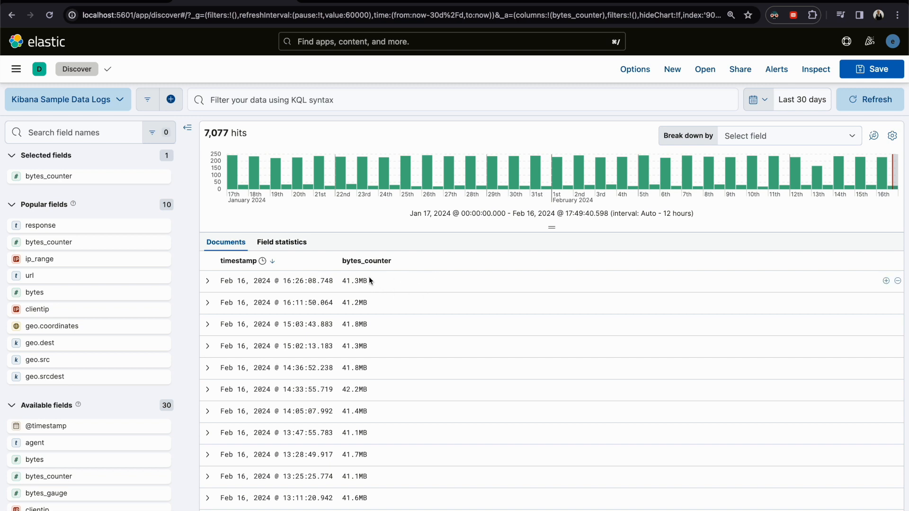
pyautogui.moveTo(371, 284)
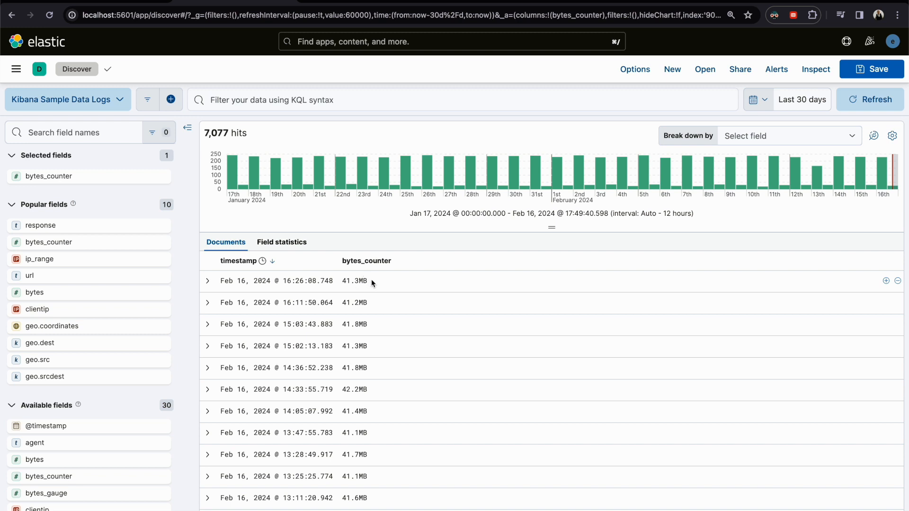
pyautogui.moveTo(113, 196)
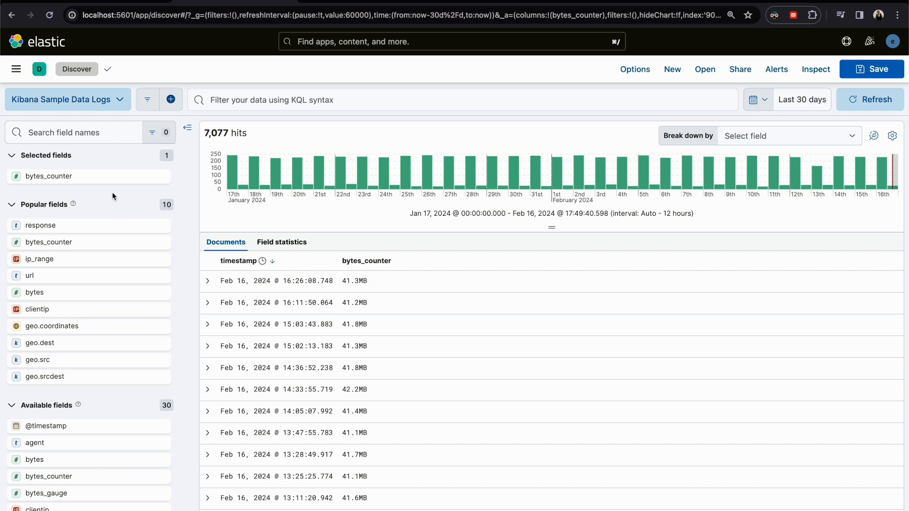
# Filter fields by 'byt' and add bytes_gauge as a Discover table column
pyautogui.write('byte')
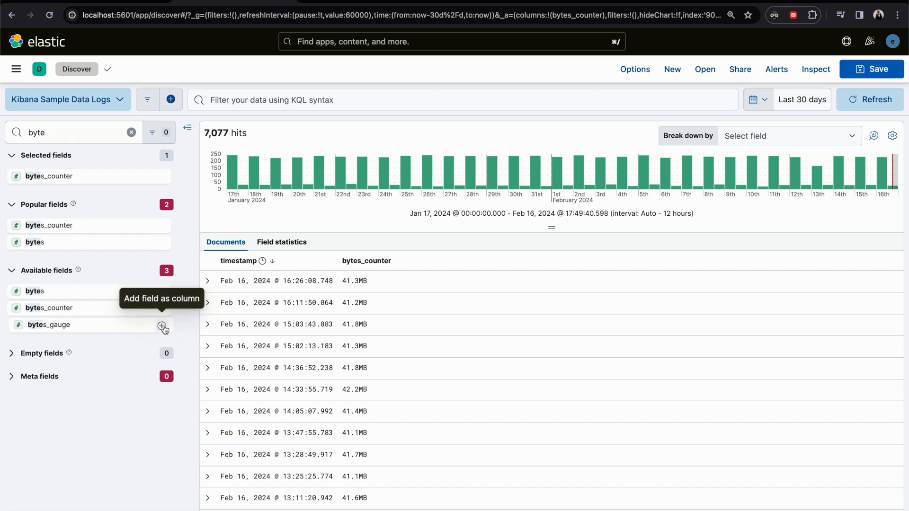
pyautogui.click(164, 325)
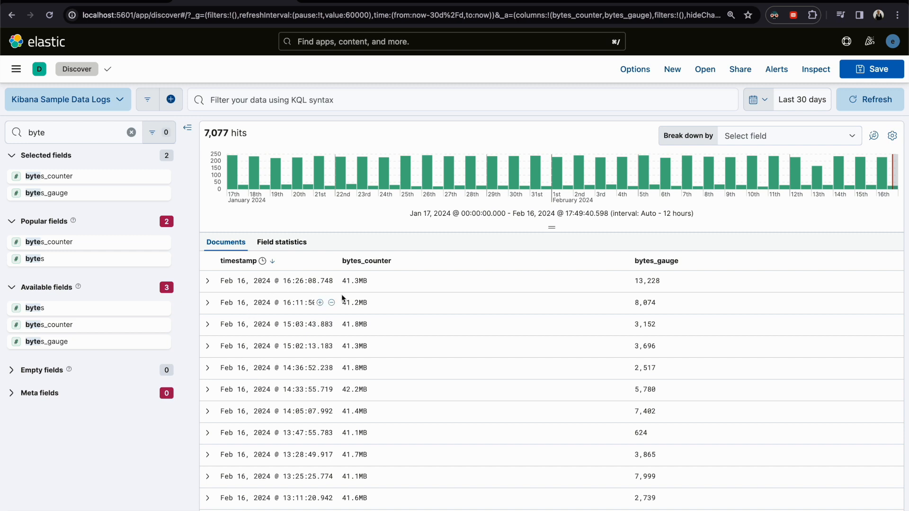
pyautogui.moveTo(335, 304)
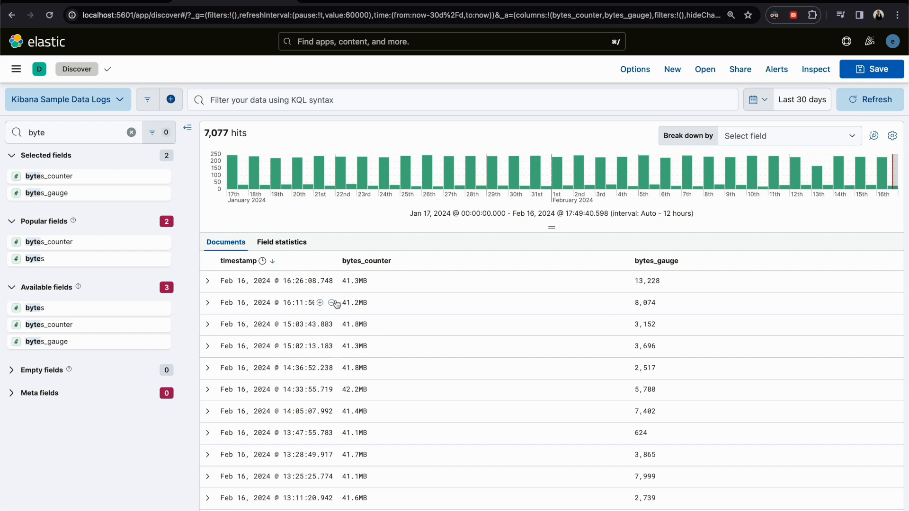
pyautogui.scroll(-3)
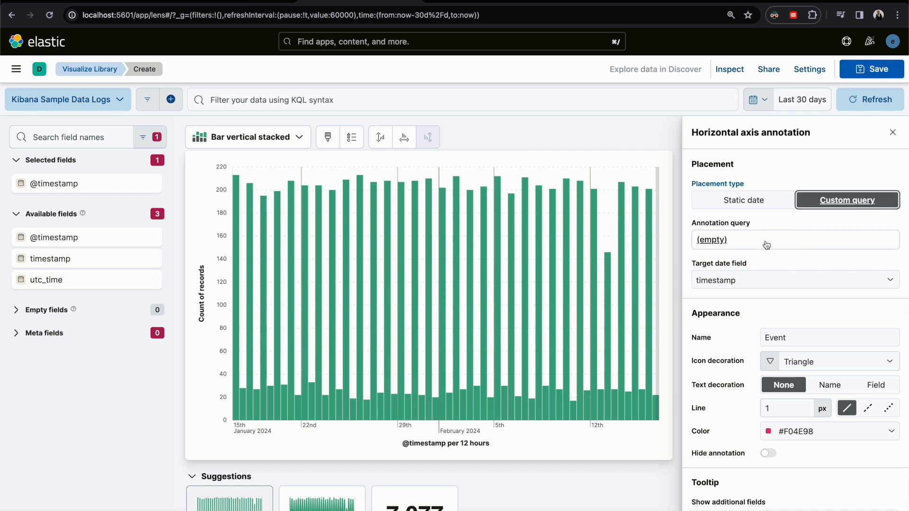
# Set the annotation's custom KQL query to bytes_counter >= 30, replacing the 41 threshold
pyautogui.write('method : "GET" or status : "404"')
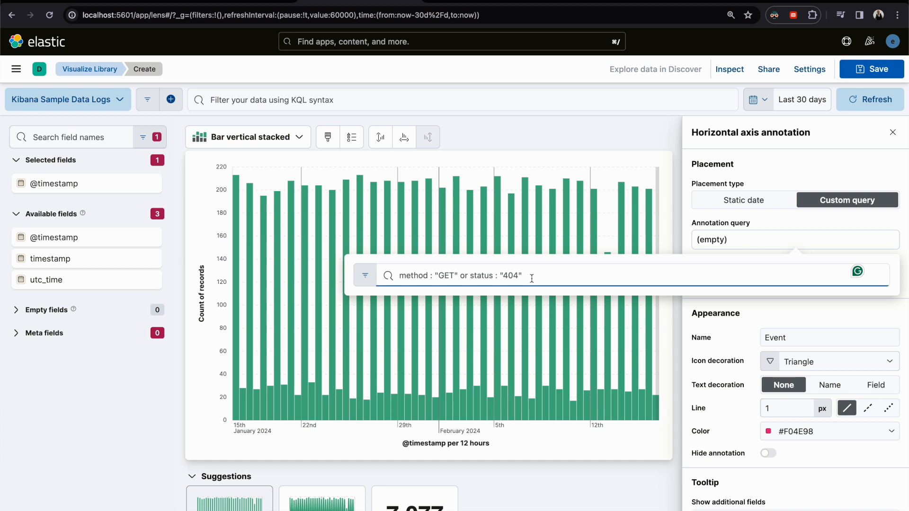
pyautogui.write('bytes_counter >=')
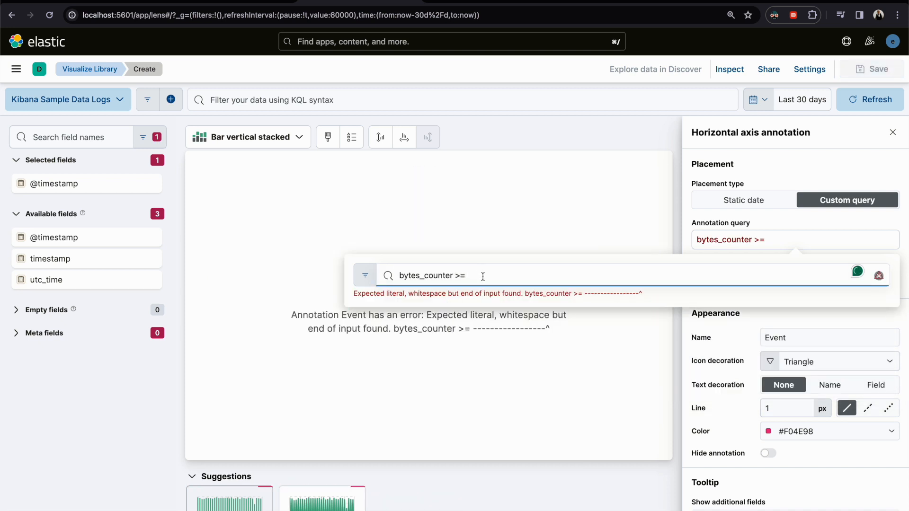
pyautogui.write('41')
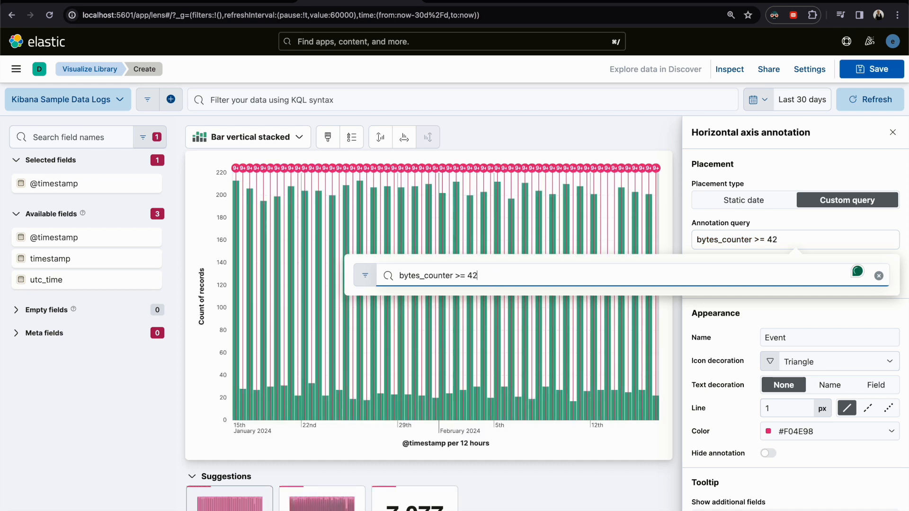
pyautogui.press('Backspace')
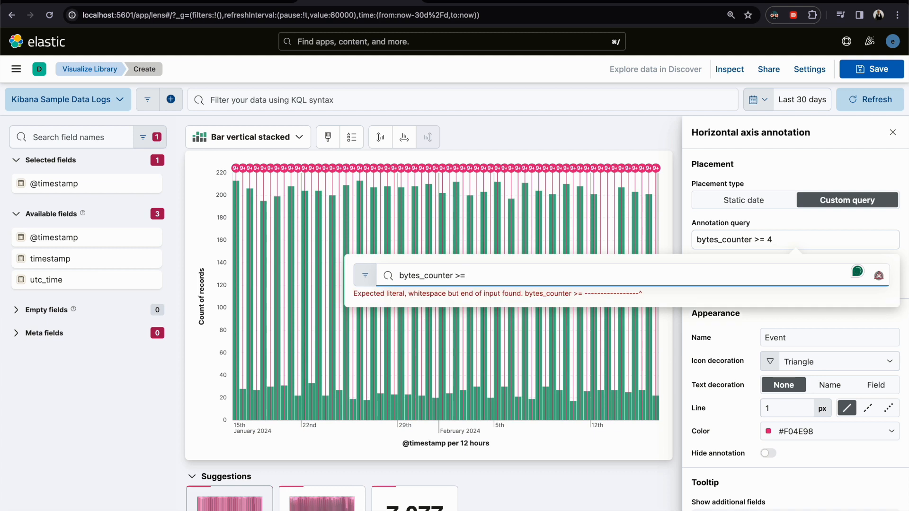
pyautogui.write('30')
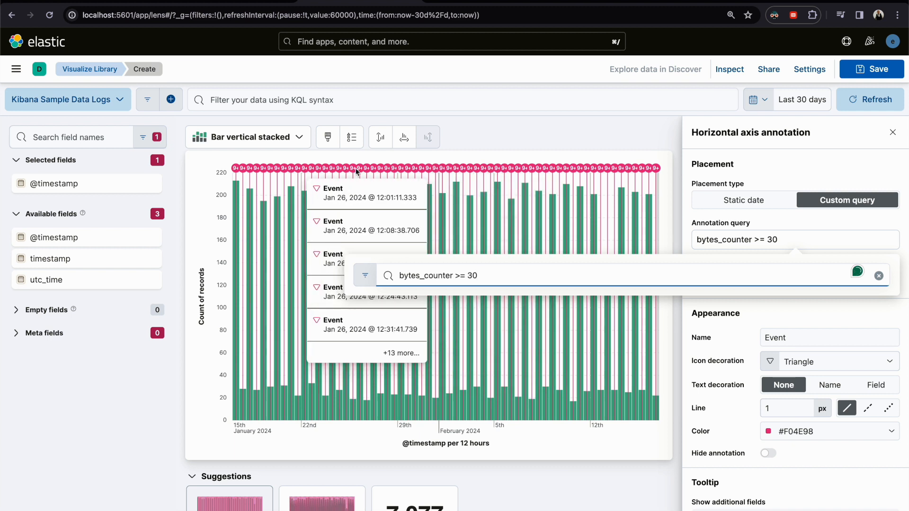
pyautogui.moveTo(495, 175)
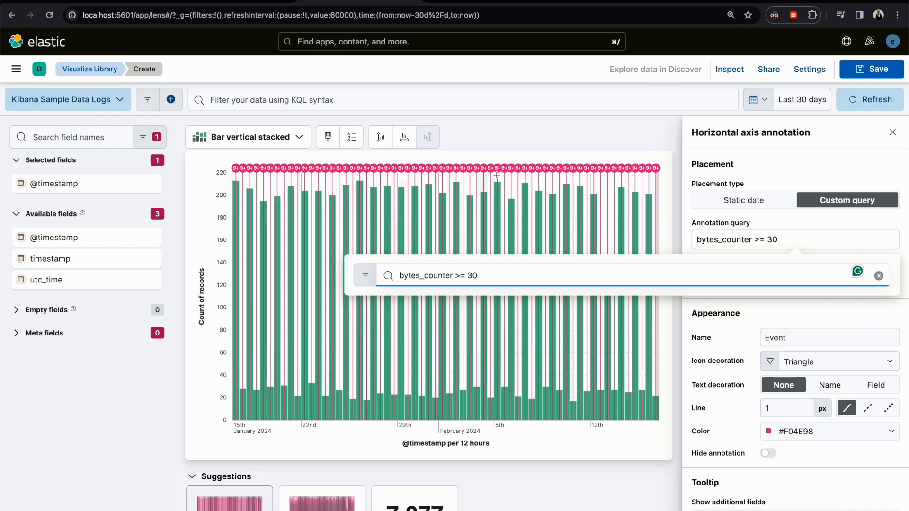
pyautogui.click(470, 275)
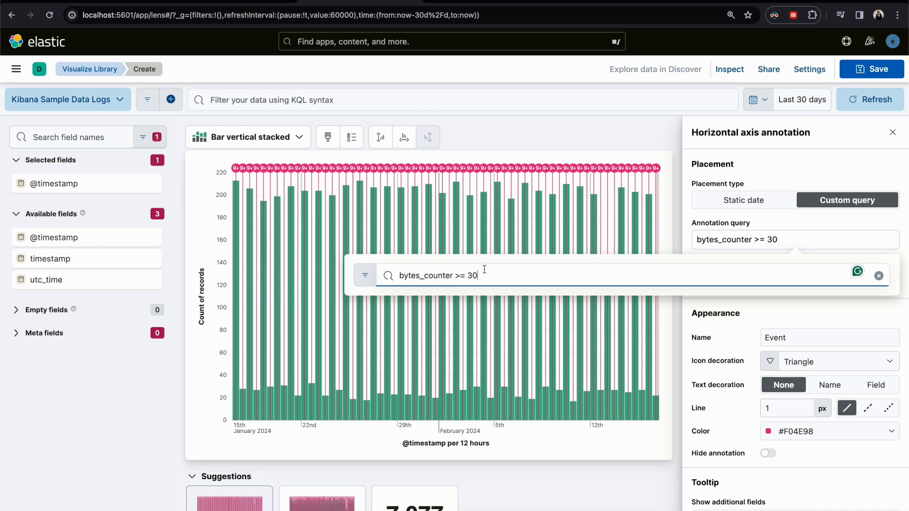
pyautogui.moveTo(662, 240)
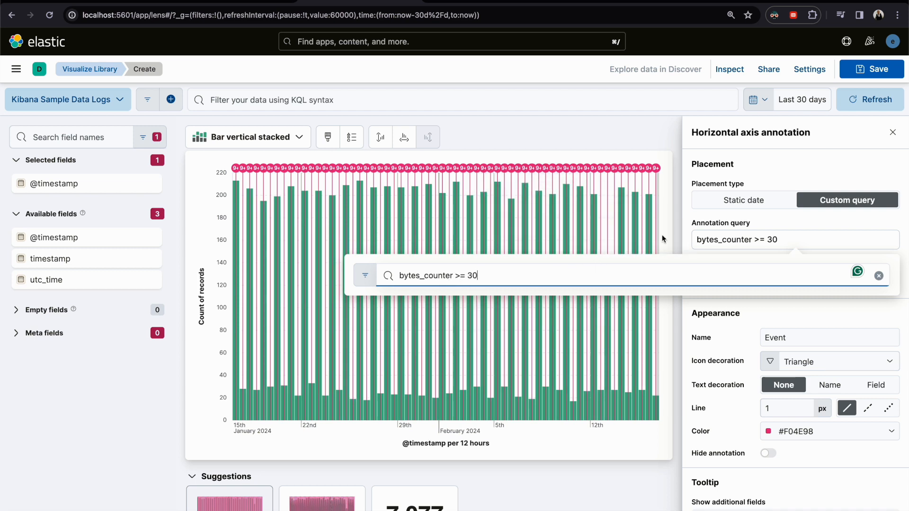
pyautogui.moveTo(701, 238)
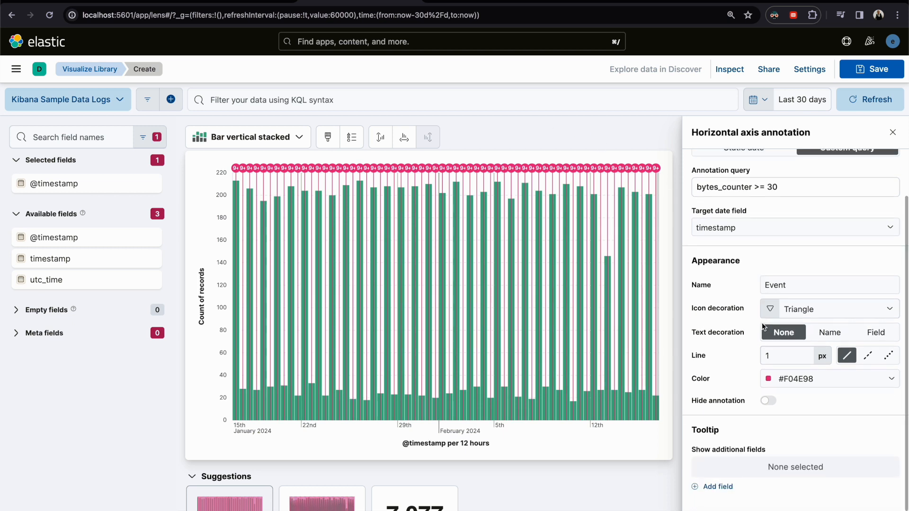
pyautogui.moveTo(770, 318)
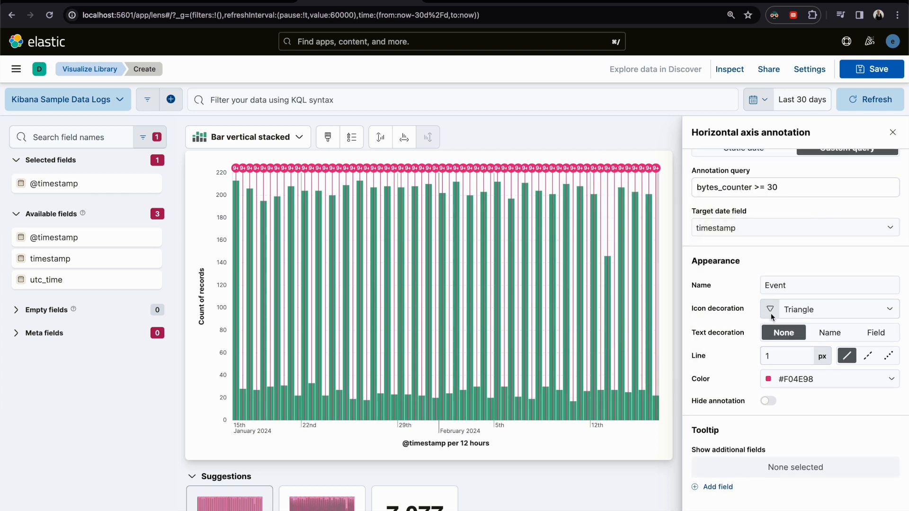
pyautogui.moveTo(786, 309)
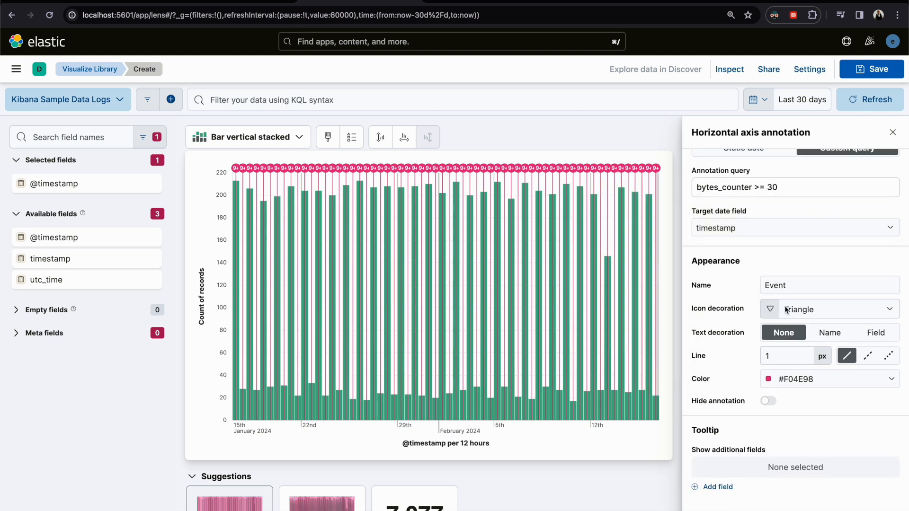
# Change the Event annotation's icon decoration from Triangle to Bolt
pyautogui.click(830, 309)
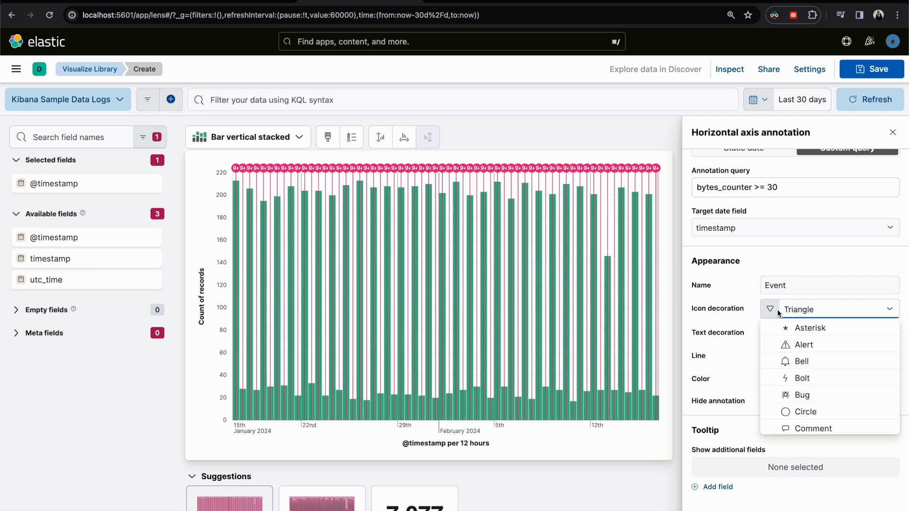
pyautogui.click(801, 378)
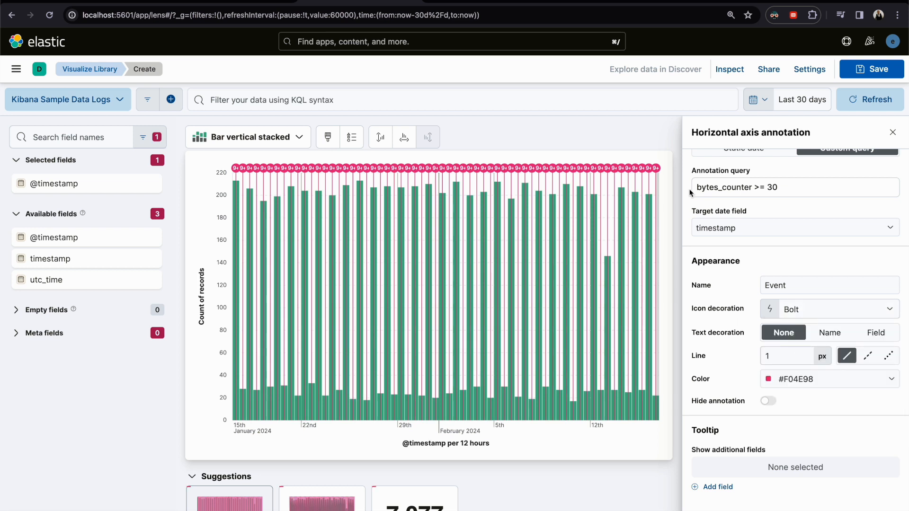
pyautogui.moveTo(613, 184)
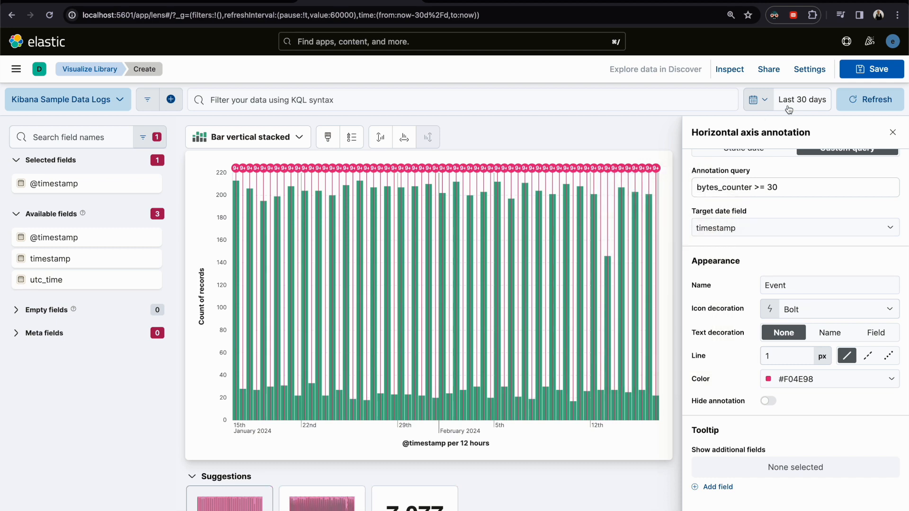
# Set the chart time range to Last 2 hours and apply it
pyautogui.click(752, 100)
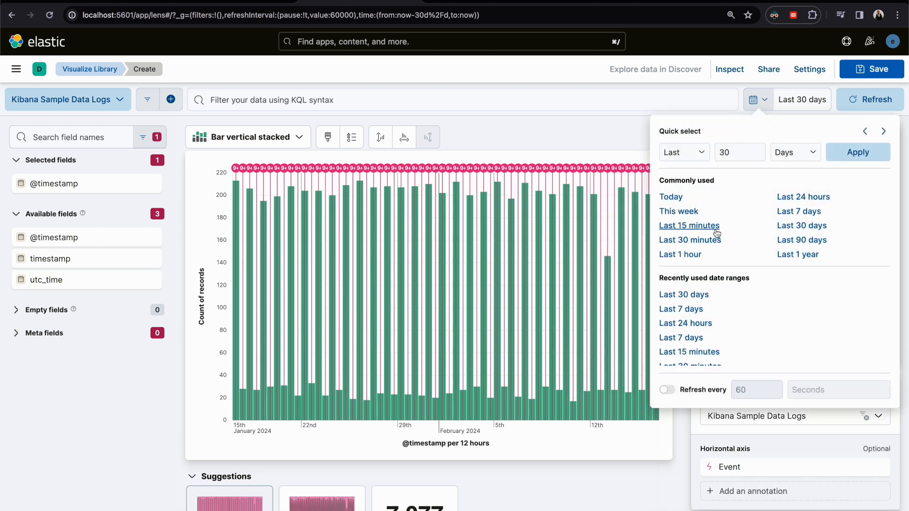
pyautogui.click(679, 254)
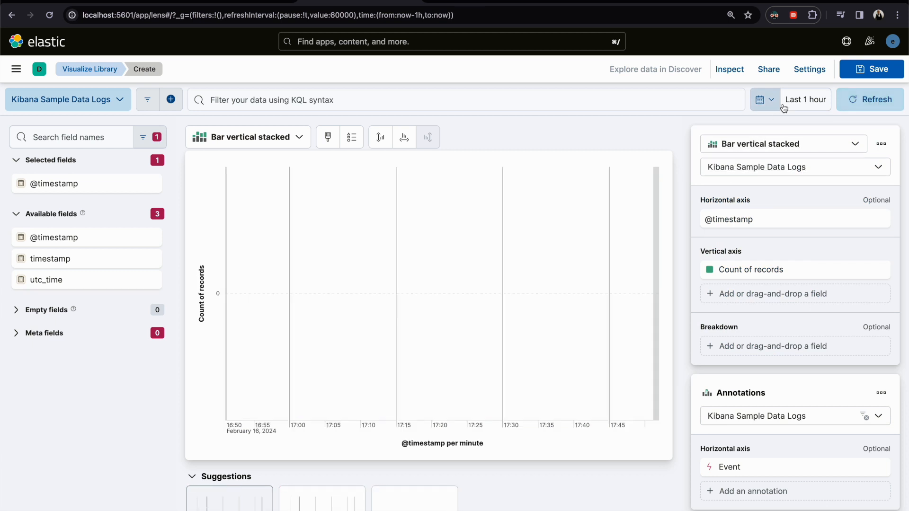
pyautogui.click(805, 99)
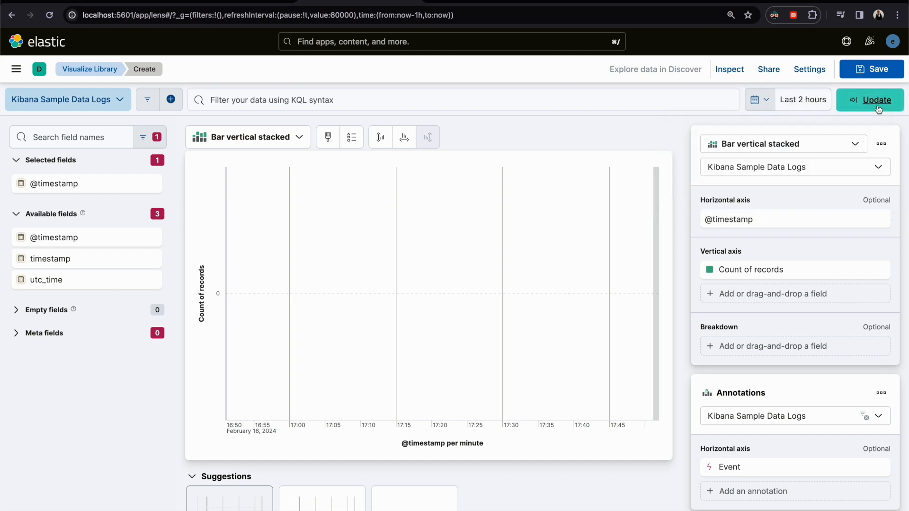
pyautogui.click(877, 100)
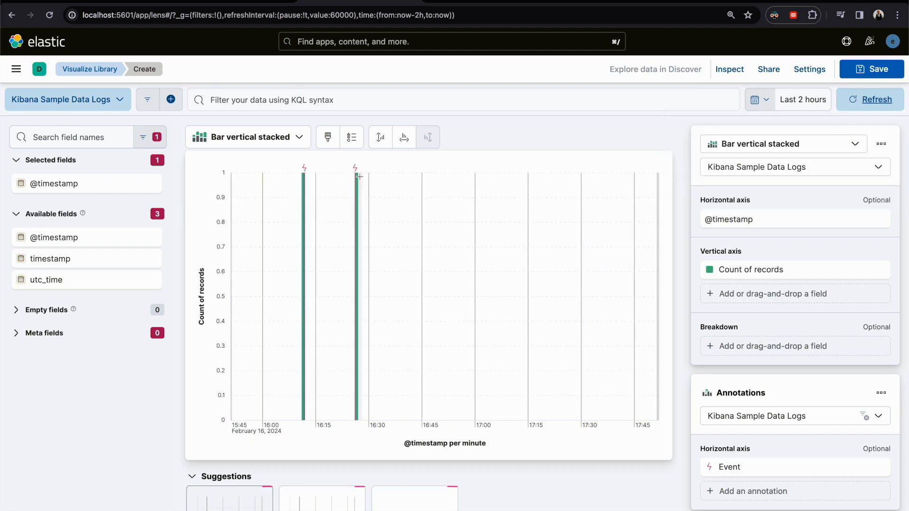
pyautogui.moveTo(304, 168)
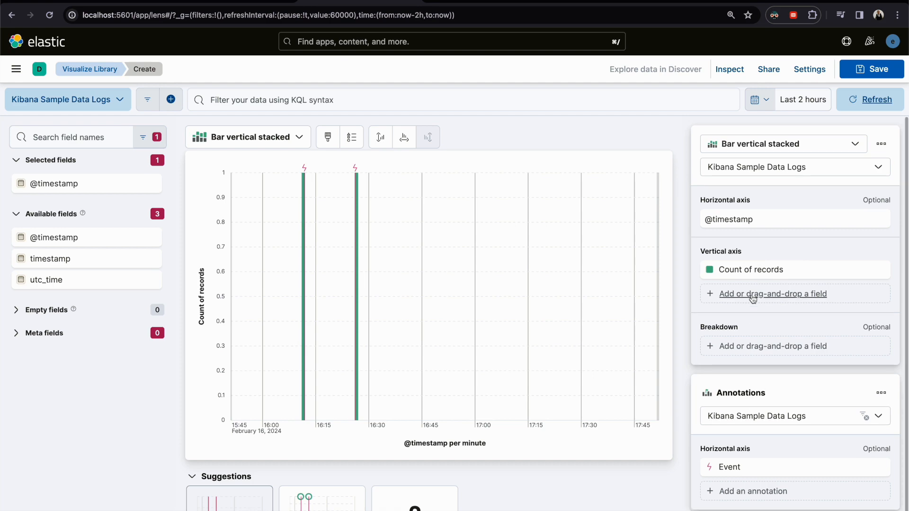
# Save the chart as 'topic 2.9' with the dev tag to the library, no dashboard
pyautogui.click(872, 68)
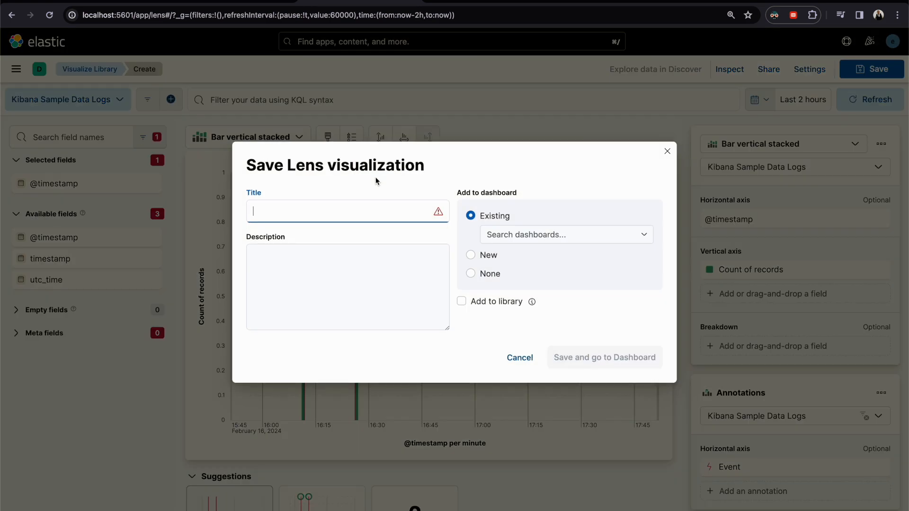
pyautogui.write('topo')
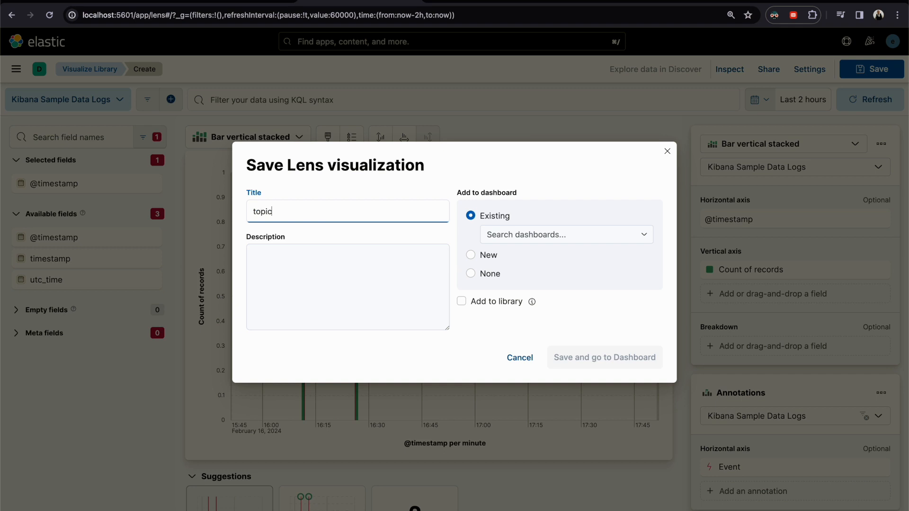
pyautogui.write('2.9')
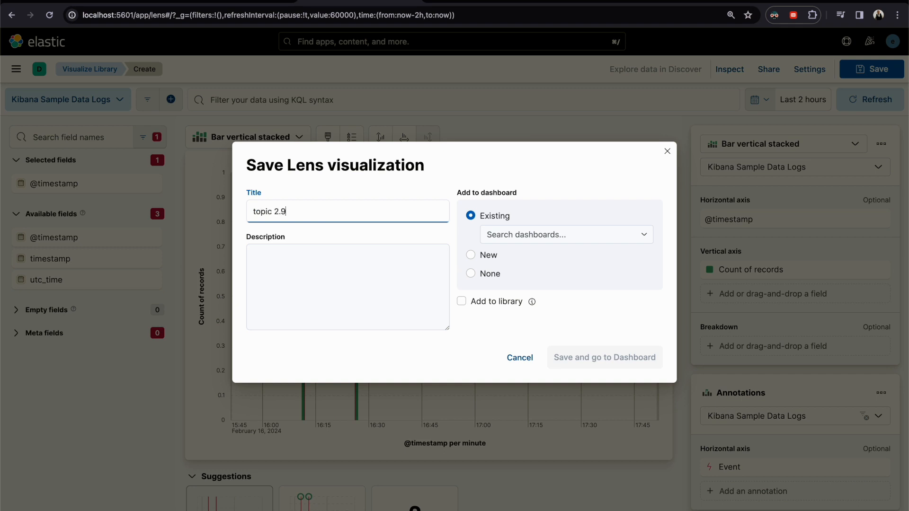
pyautogui.click(471, 272)
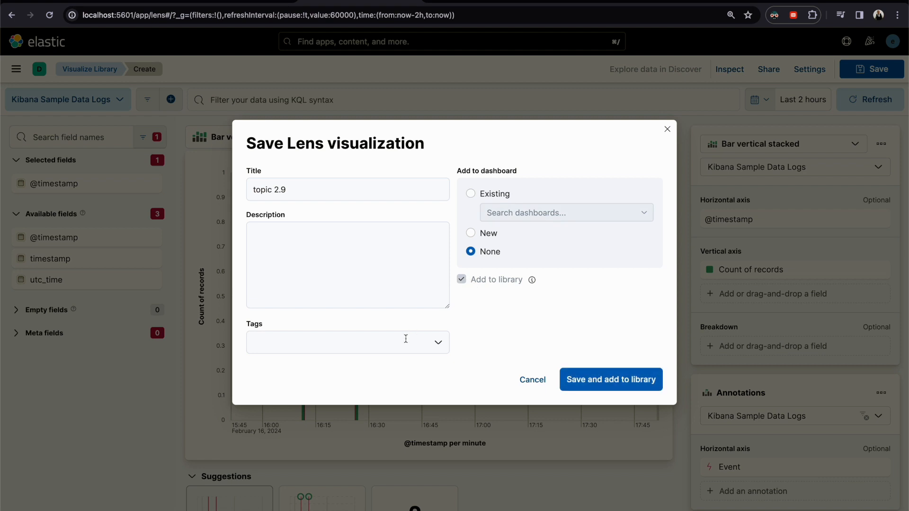
pyautogui.click(610, 380)
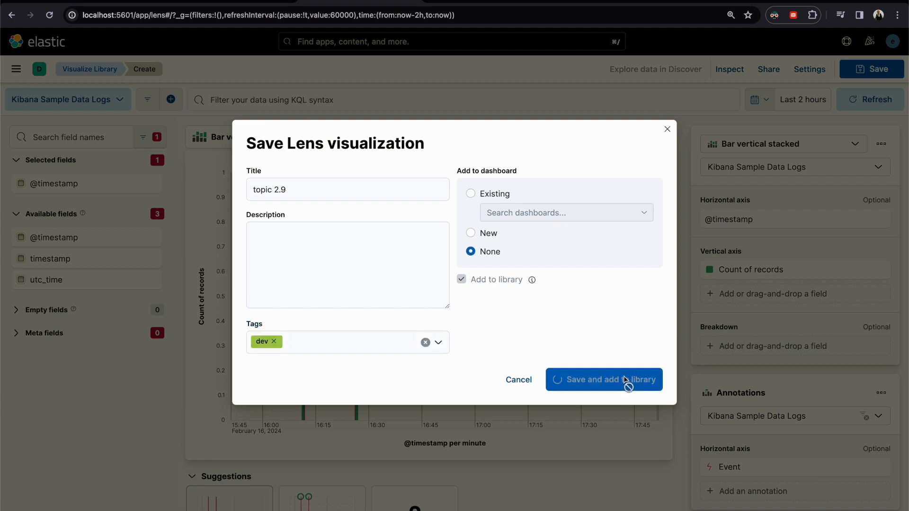
pyautogui.click(603, 380)
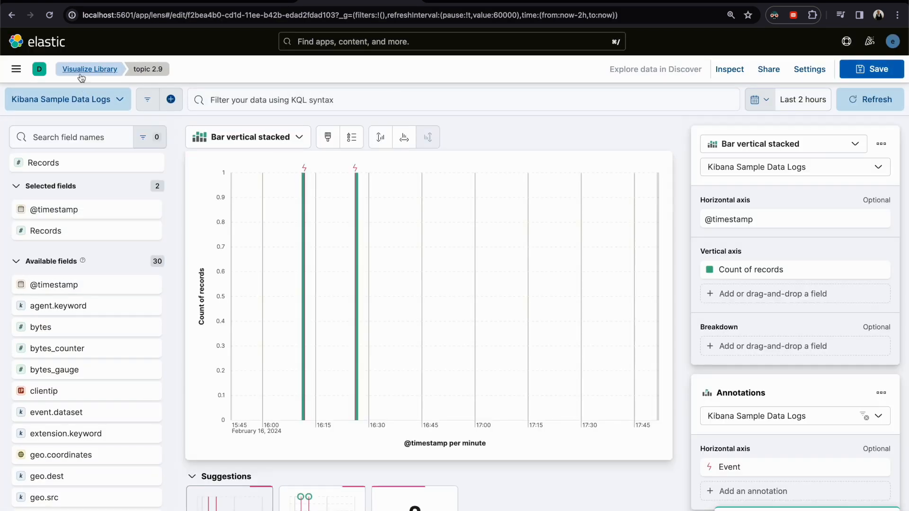
pyautogui.click(90, 69)
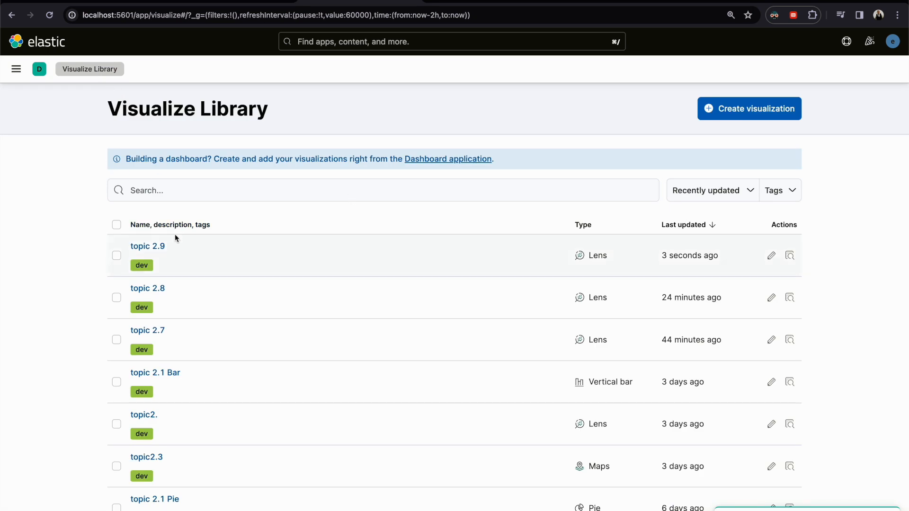
pyautogui.moveTo(125, 103)
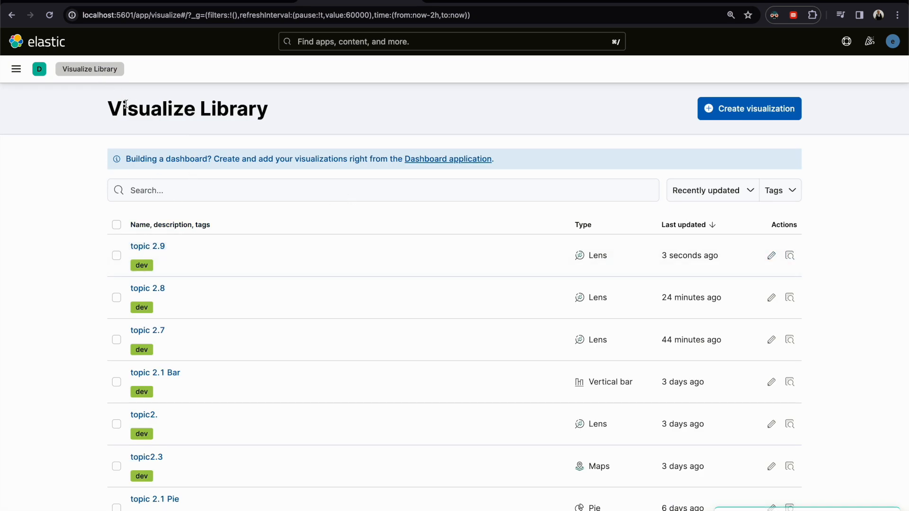
pyautogui.moveTo(155, 111)
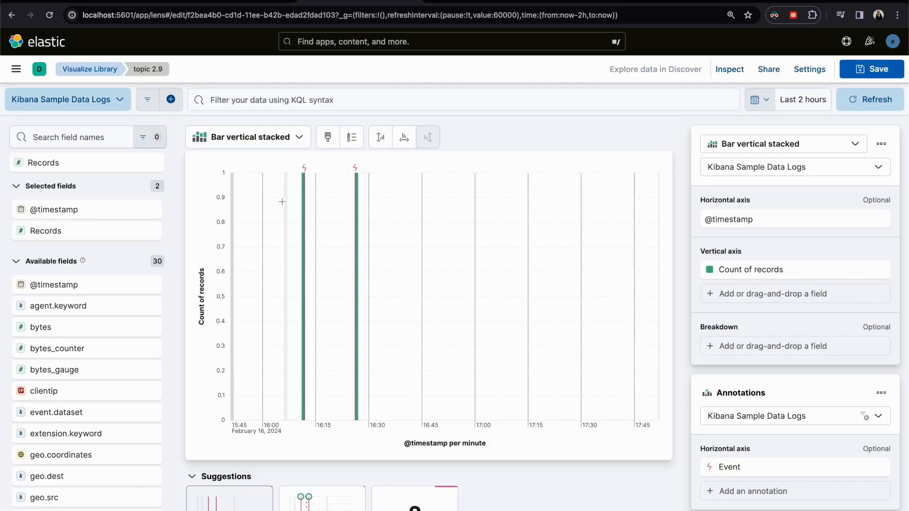
pyautogui.moveTo(278, 291)
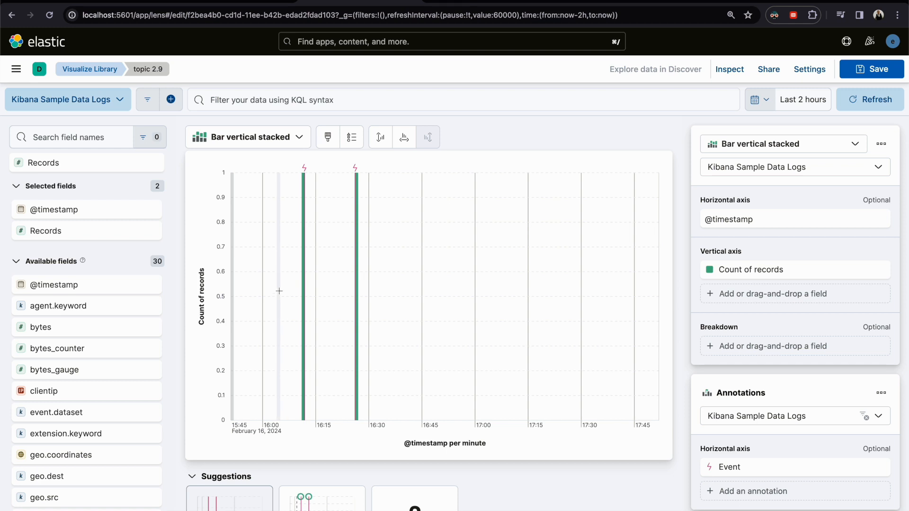
pyautogui.moveTo(345, 318)
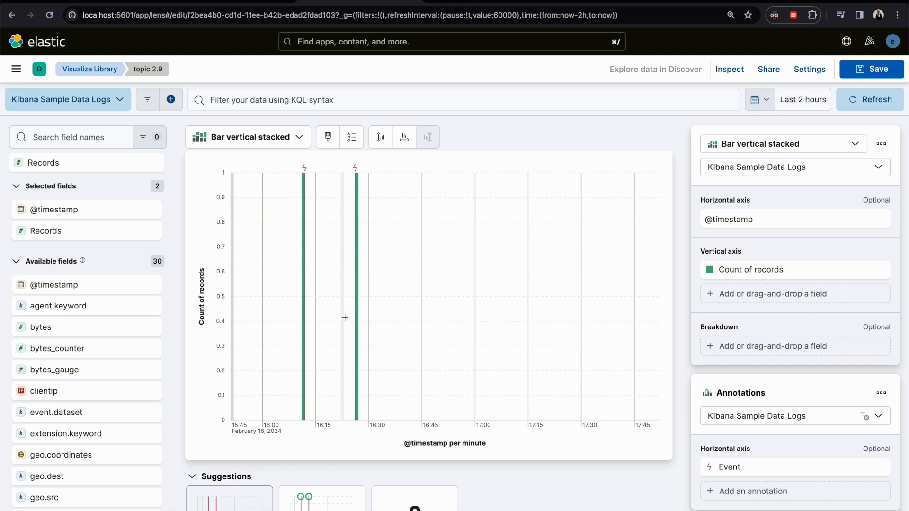
pyautogui.moveTo(391, 255)
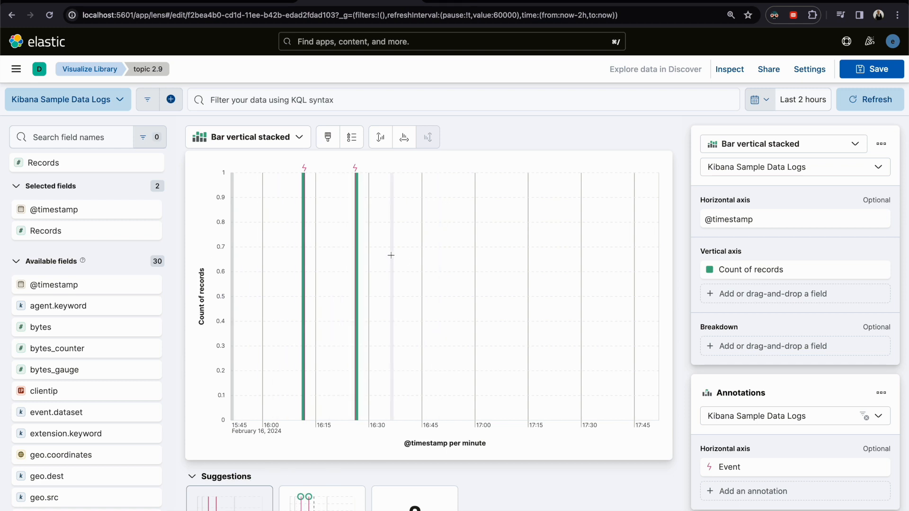
pyautogui.moveTo(410, 225)
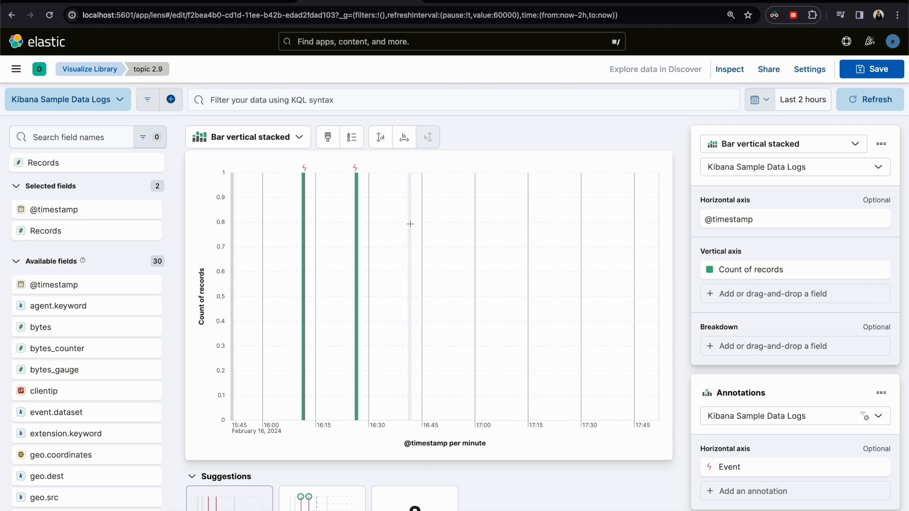